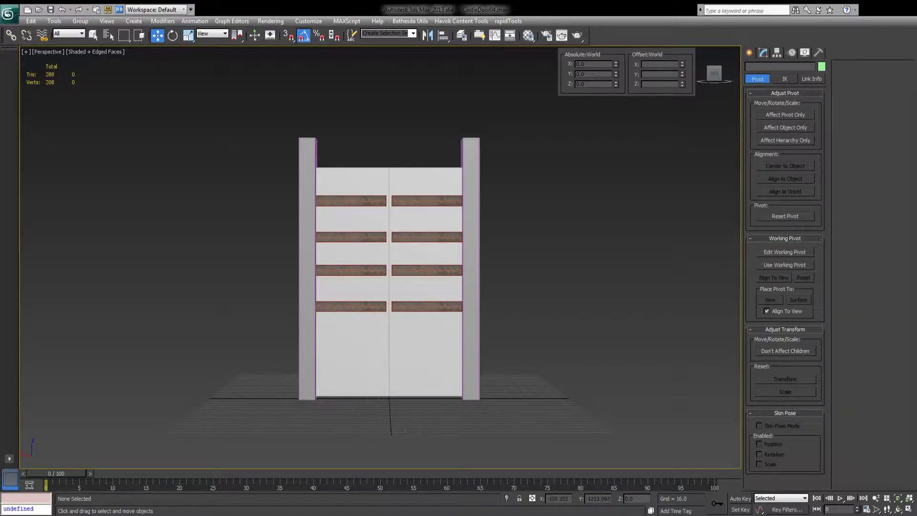
pyautogui.moveTo(456, 351)
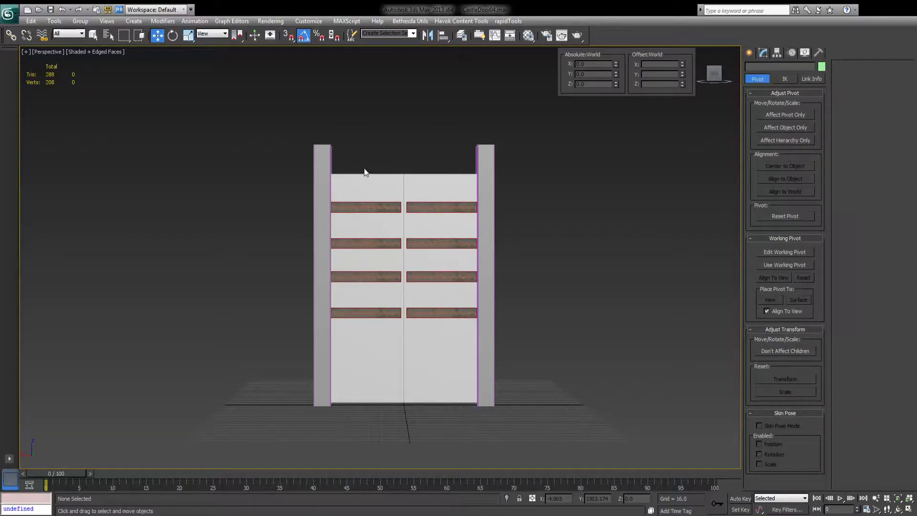
pyautogui.moveTo(514, 398)
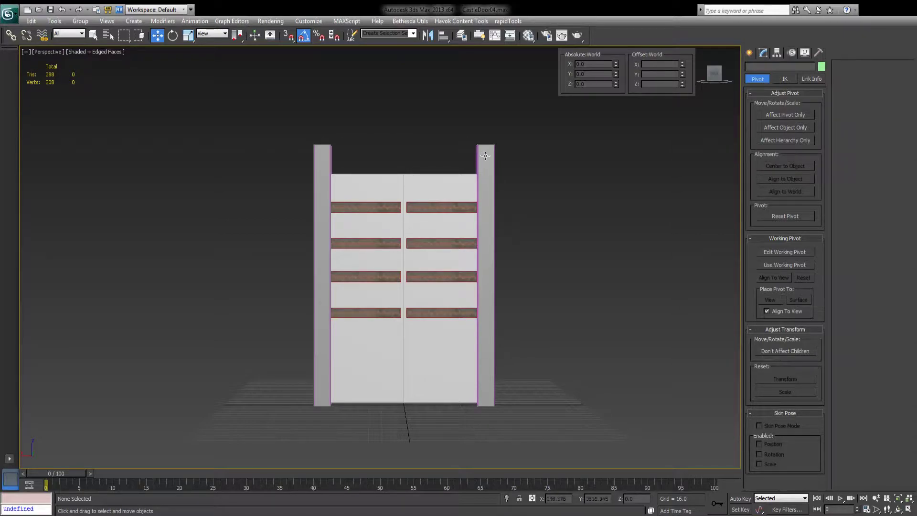
pyautogui.moveTo(491, 349)
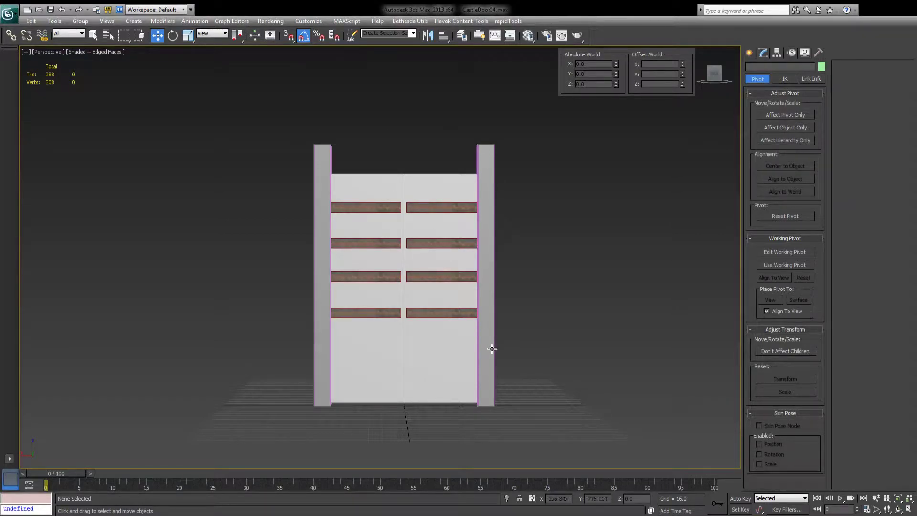
pyautogui.moveTo(491, 158)
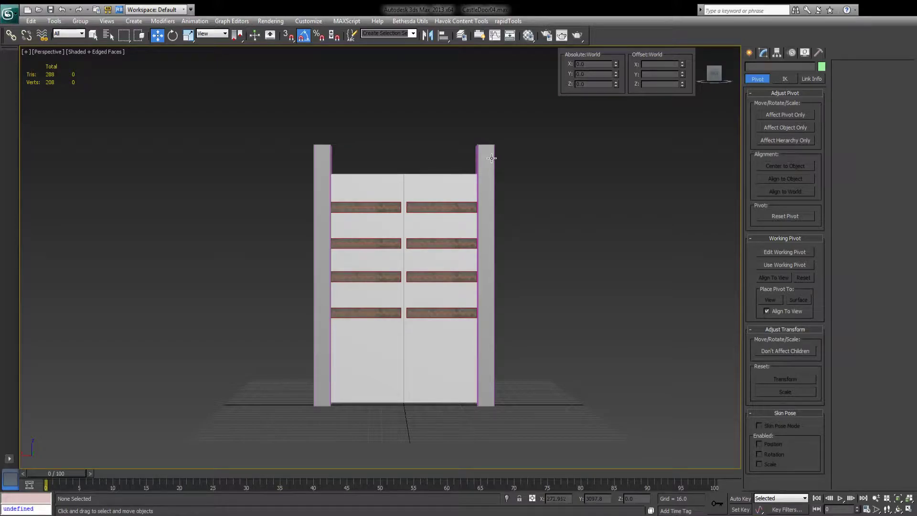
pyautogui.moveTo(486, 164)
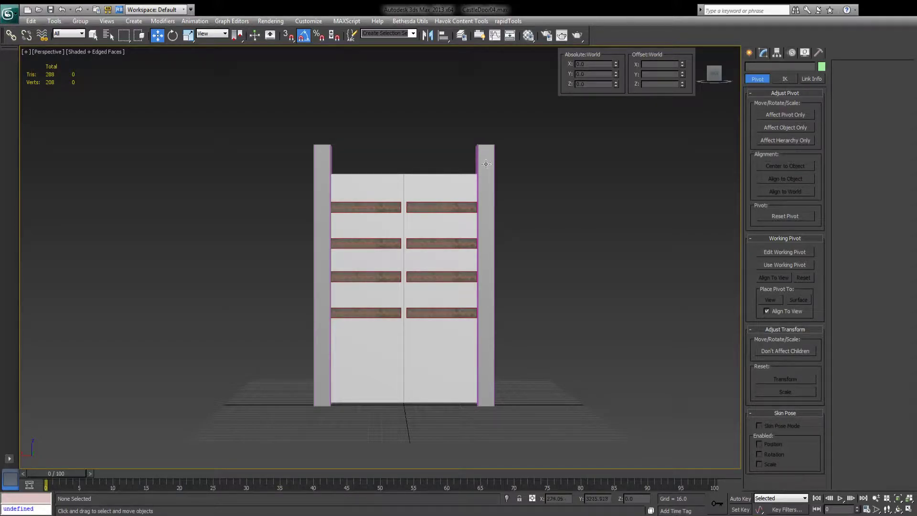
pyautogui.moveTo(91, 74)
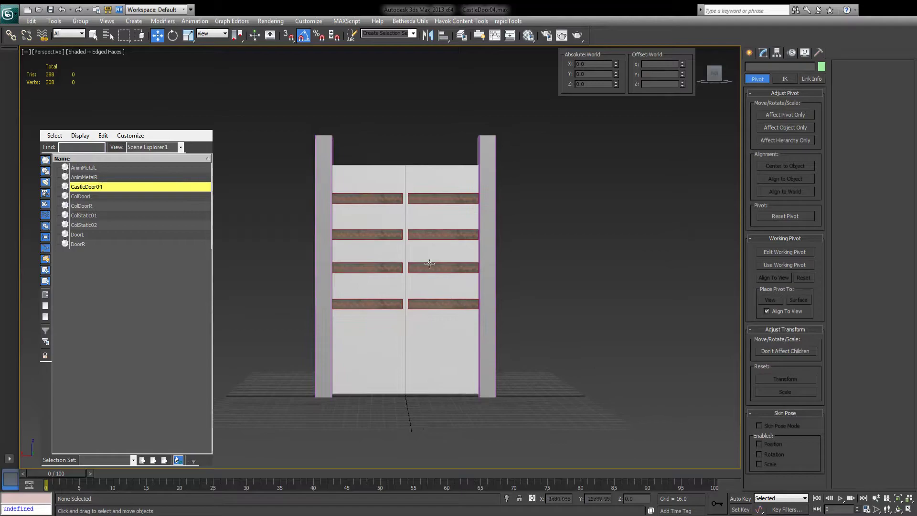
# - Select AnimMetalL/R, CastleDoor04, ColStatic01/02, ColDoorL/R, DoorL and DoorR to identify each part
pyautogui.click(83, 167)
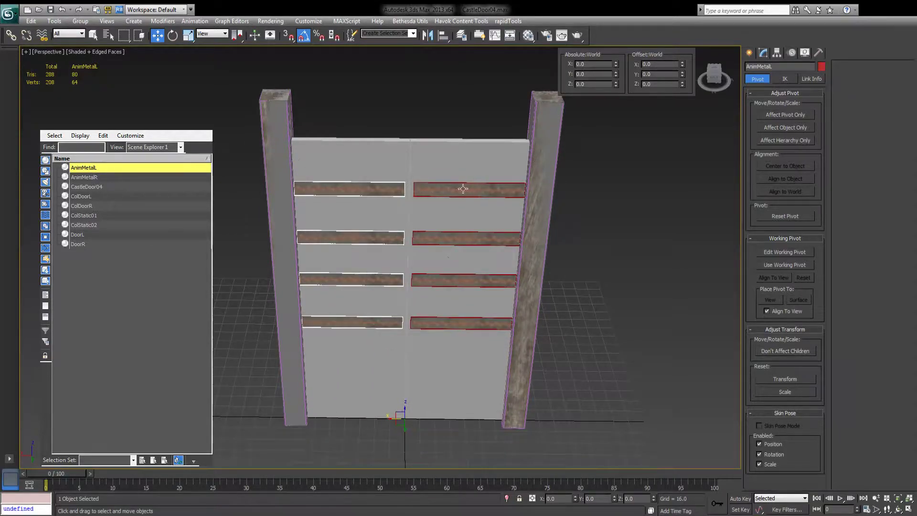
pyautogui.click(84, 177)
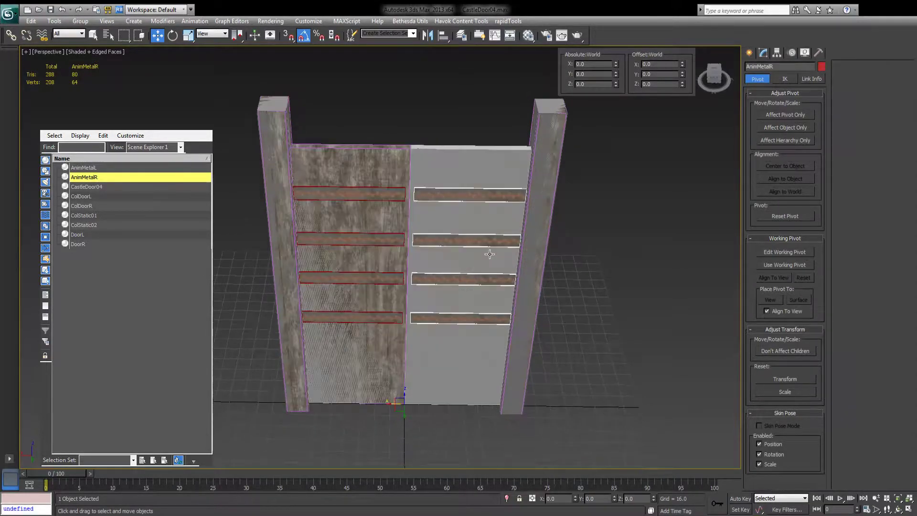
pyautogui.click(86, 186)
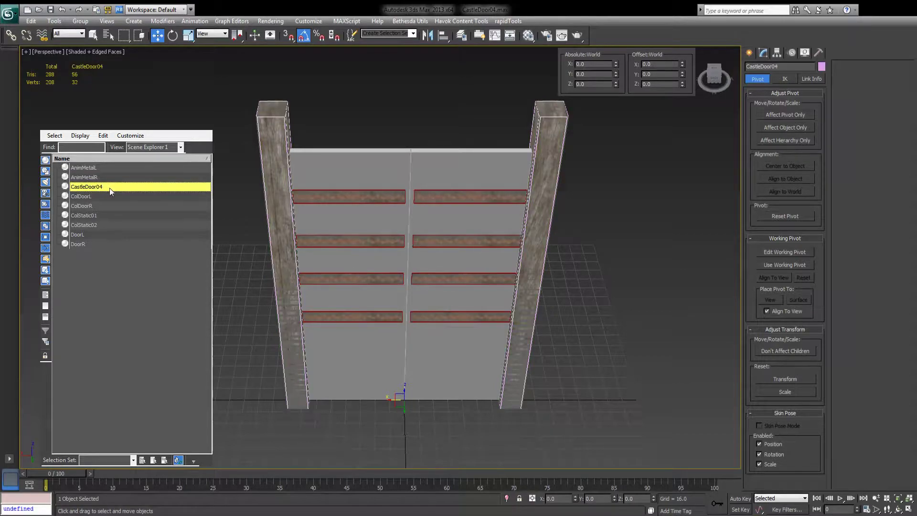
pyautogui.moveTo(548, 143)
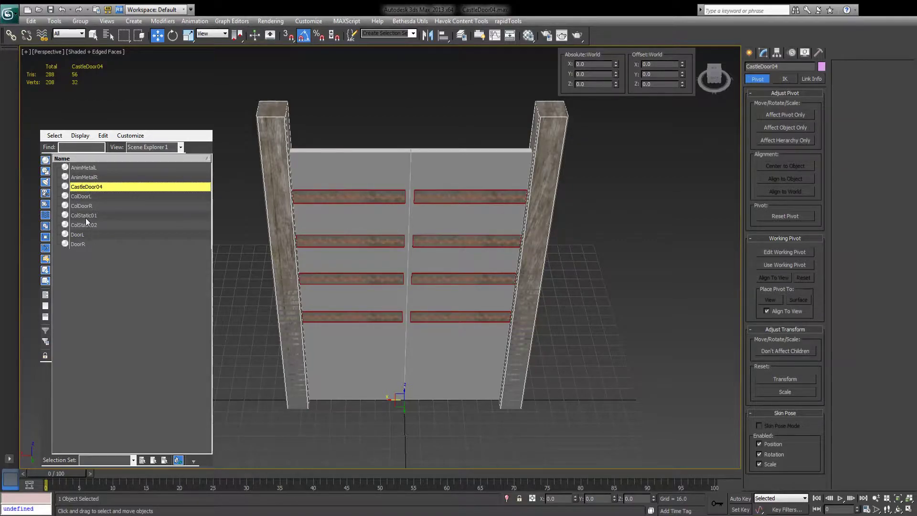
pyautogui.click(84, 224)
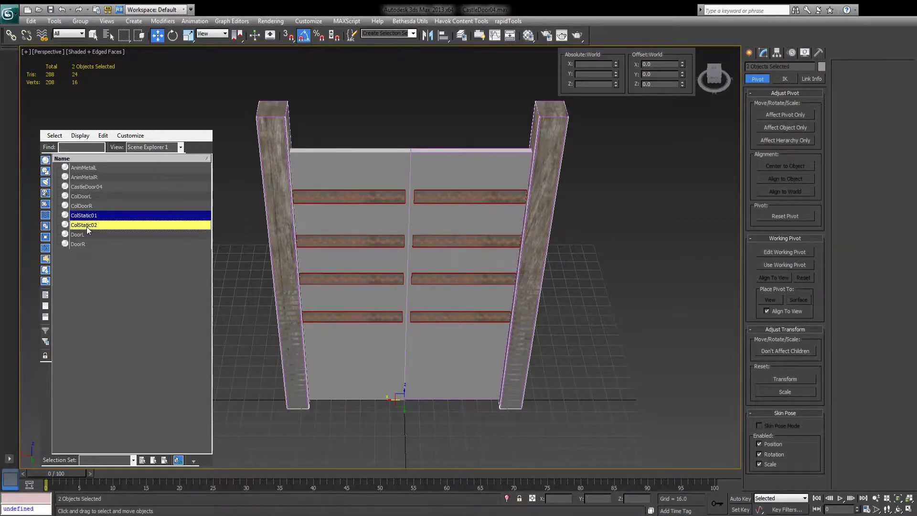
pyautogui.click(80, 196)
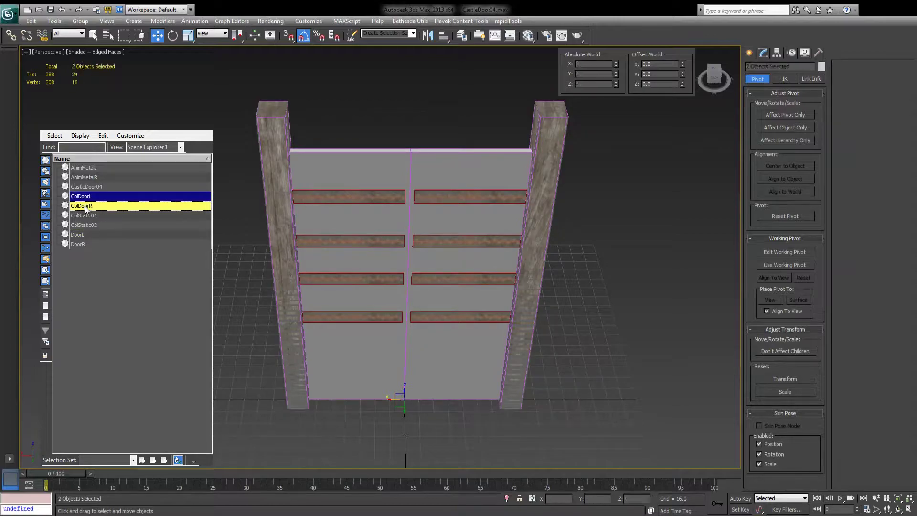
pyautogui.click(78, 234)
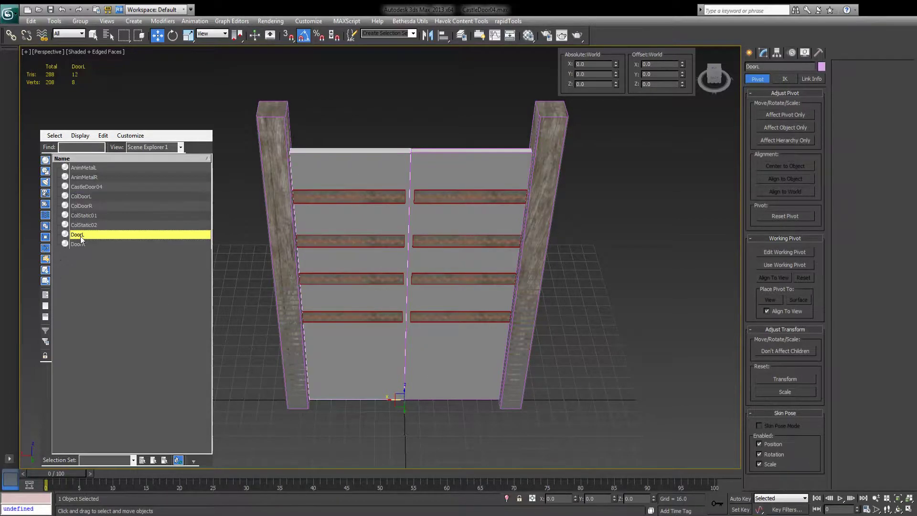
pyautogui.click(78, 244)
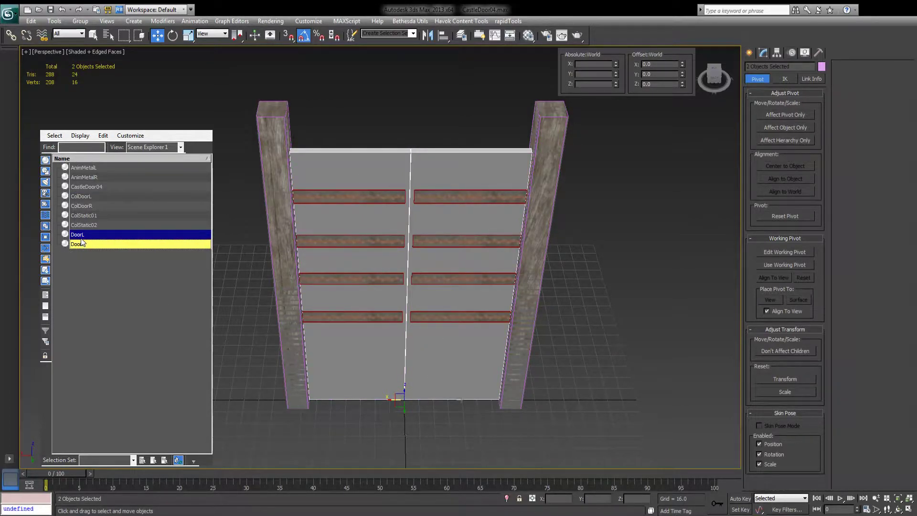
pyautogui.click(78, 244)
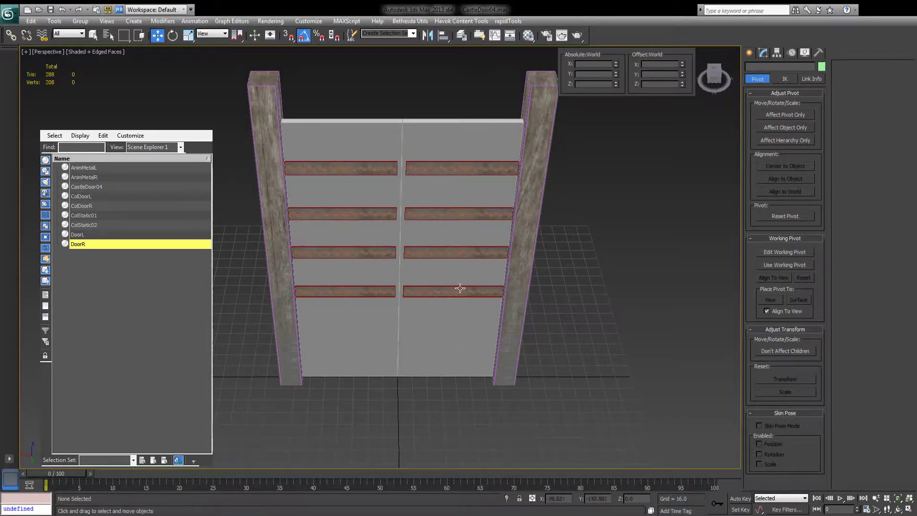
pyautogui.click(82, 206)
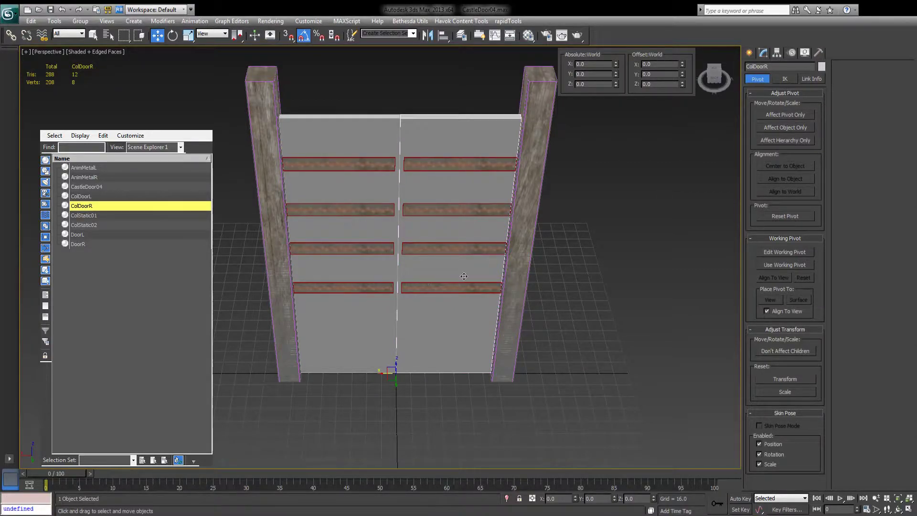
pyautogui.click(78, 234)
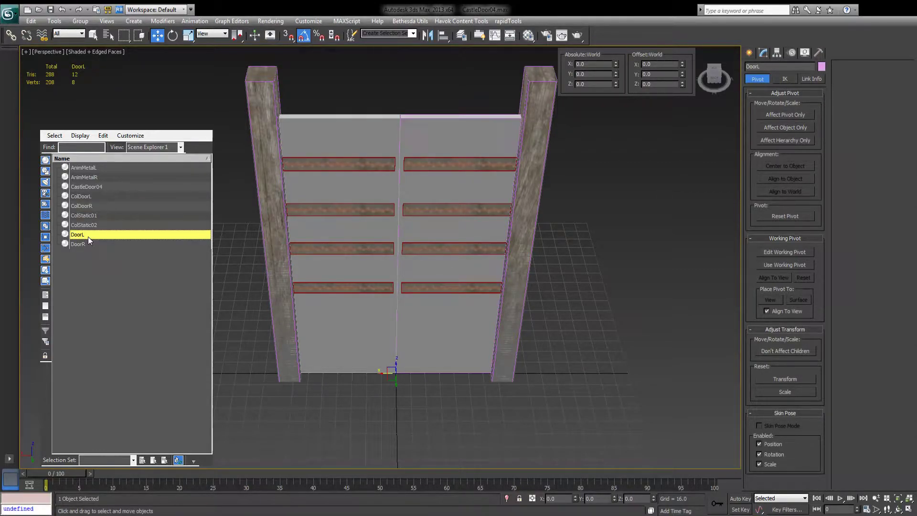
# - Move DoorR's pivot to its hinge edge using Affect Pivot Only, then reselect the leaves
pyautogui.click(78, 244)
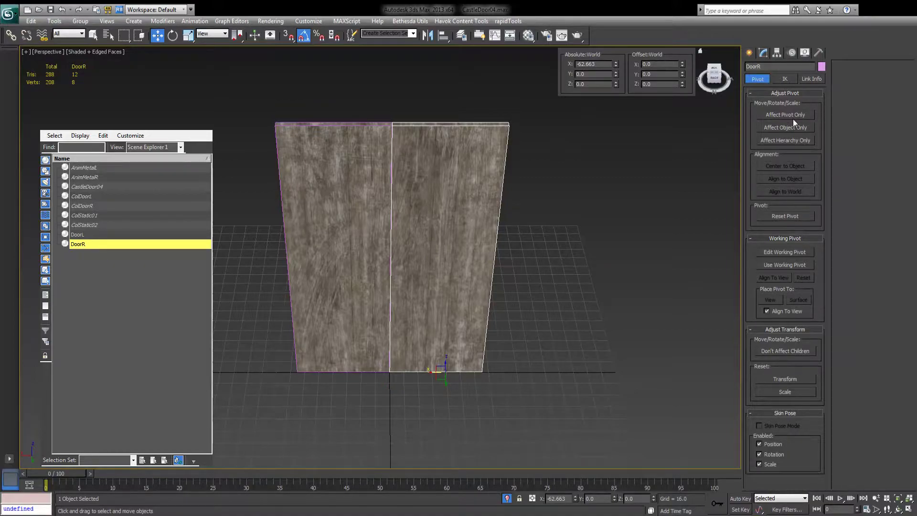
pyautogui.moveTo(799, 124)
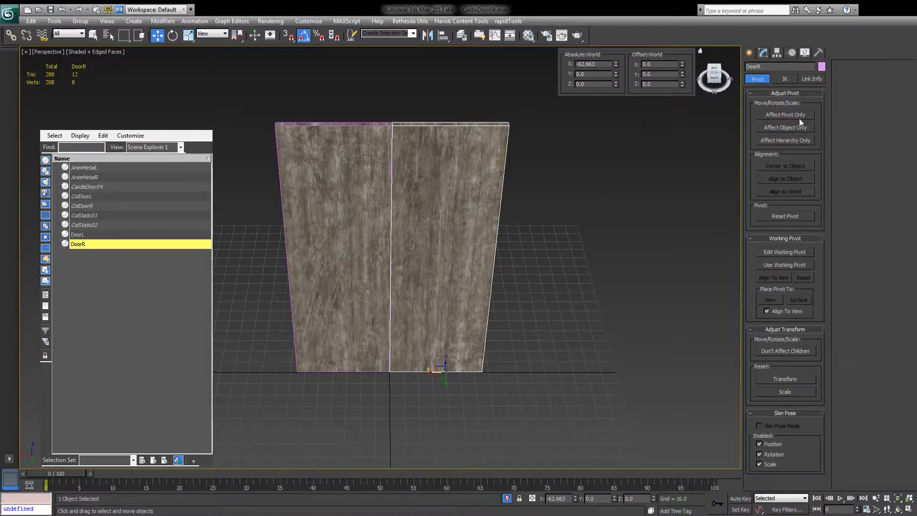
pyautogui.click(785, 115)
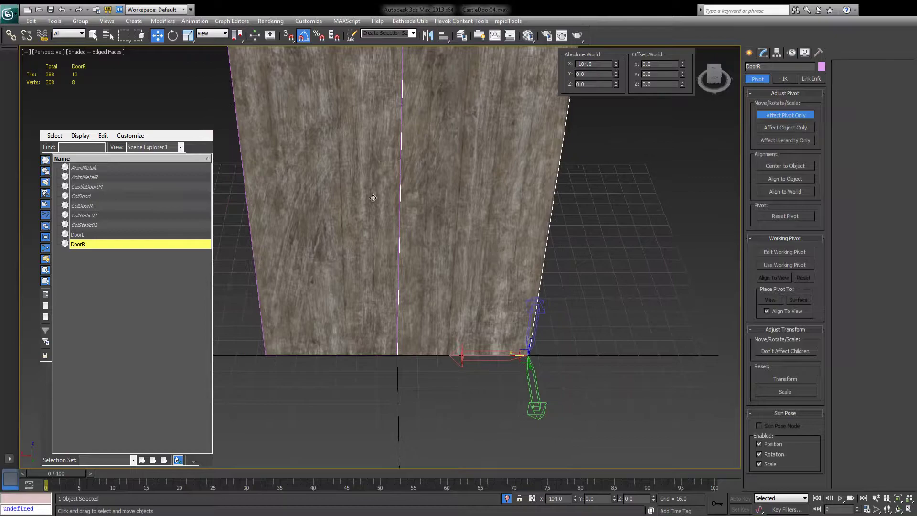
pyautogui.click(77, 234)
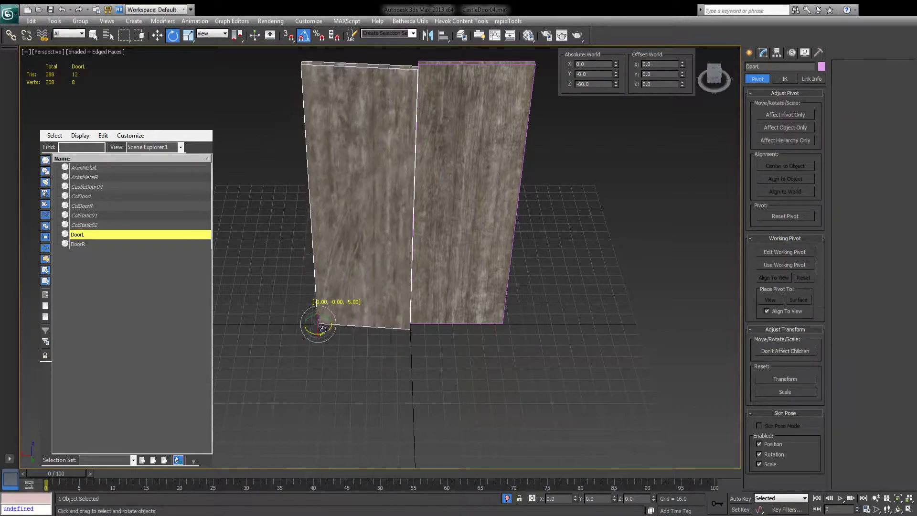
pyautogui.click(78, 244)
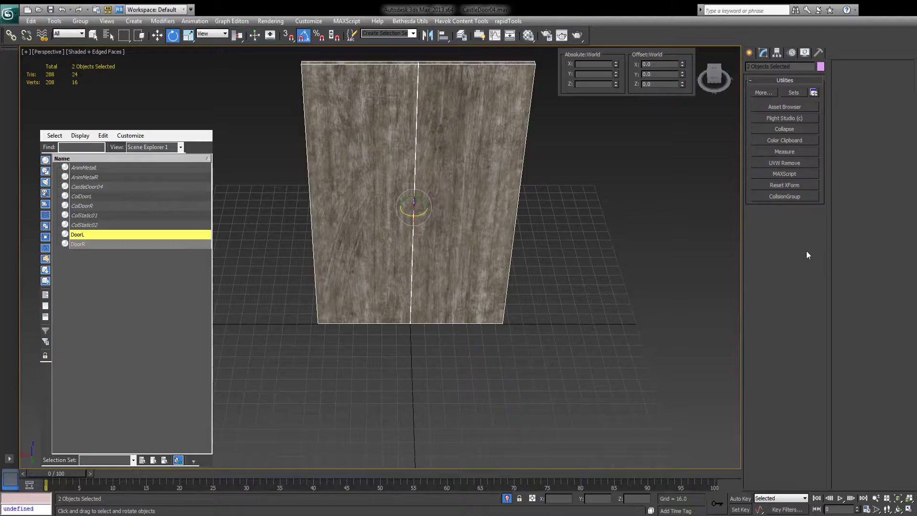
pyautogui.click(783, 185)
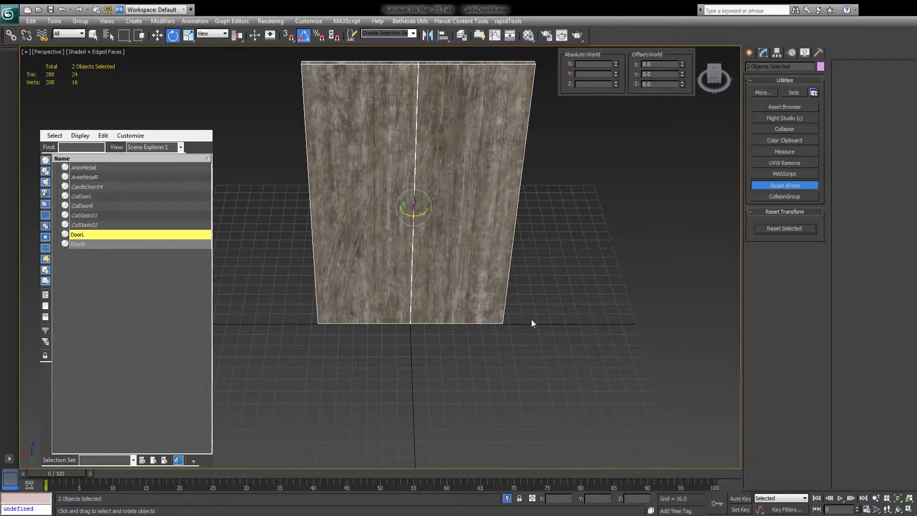
pyautogui.click(763, 53)
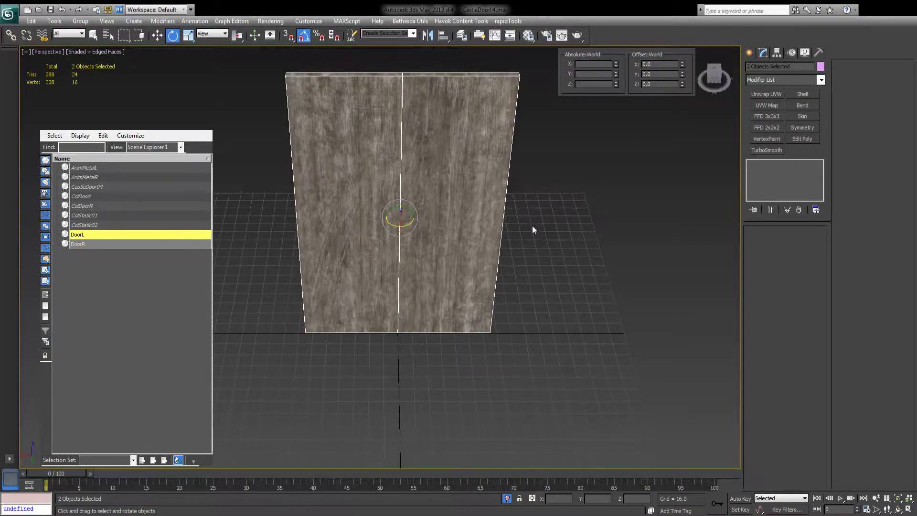
pyautogui.click(78, 244)
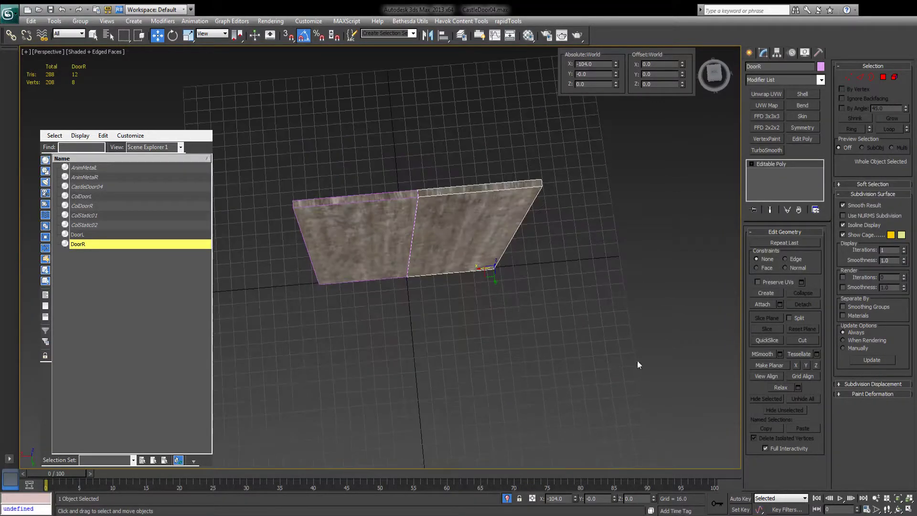
pyautogui.moveTo(474, 324)
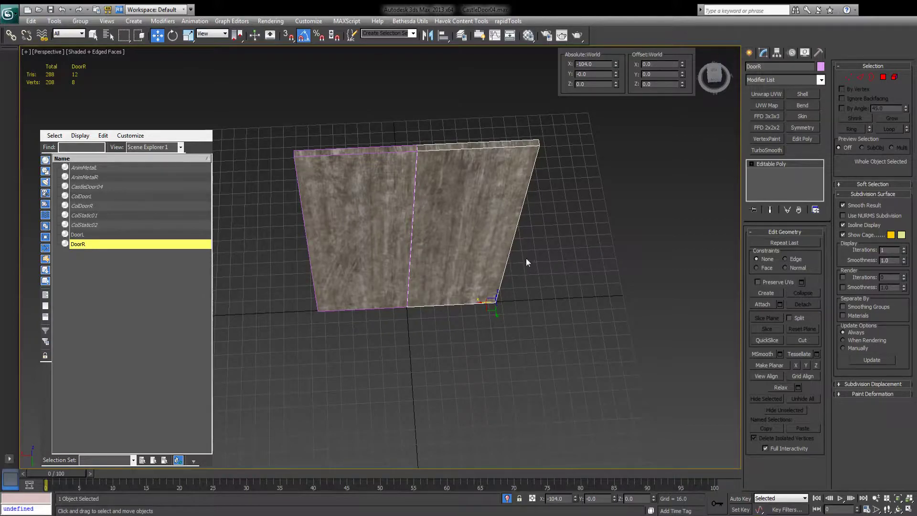
pyautogui.moveTo(535, 308)
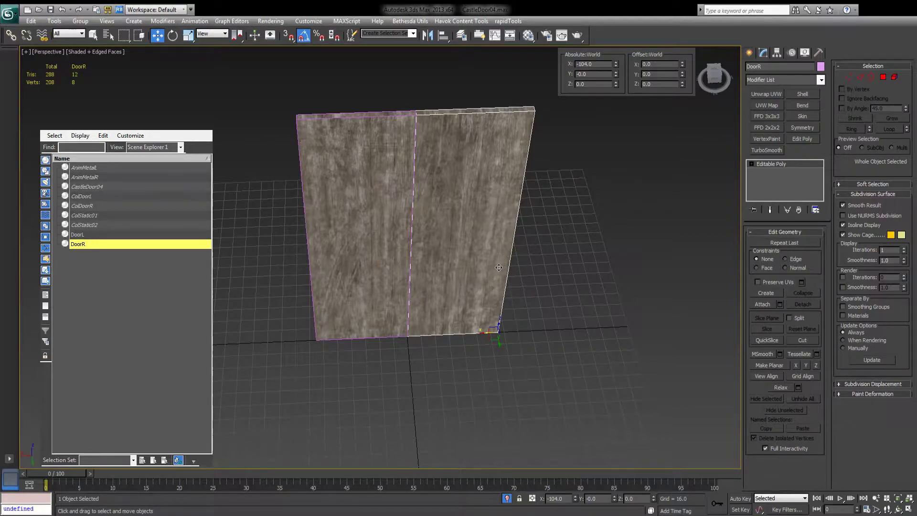
pyautogui.moveTo(457, 256)
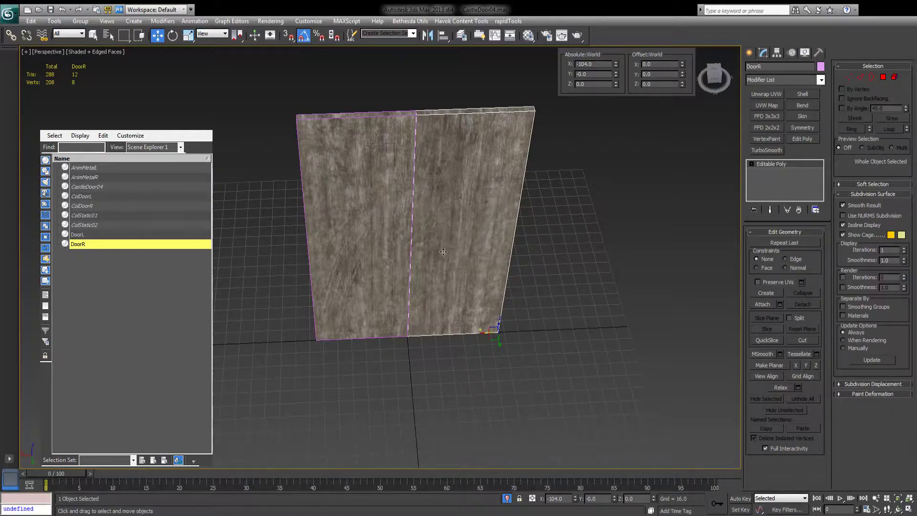
pyautogui.moveTo(456, 322)
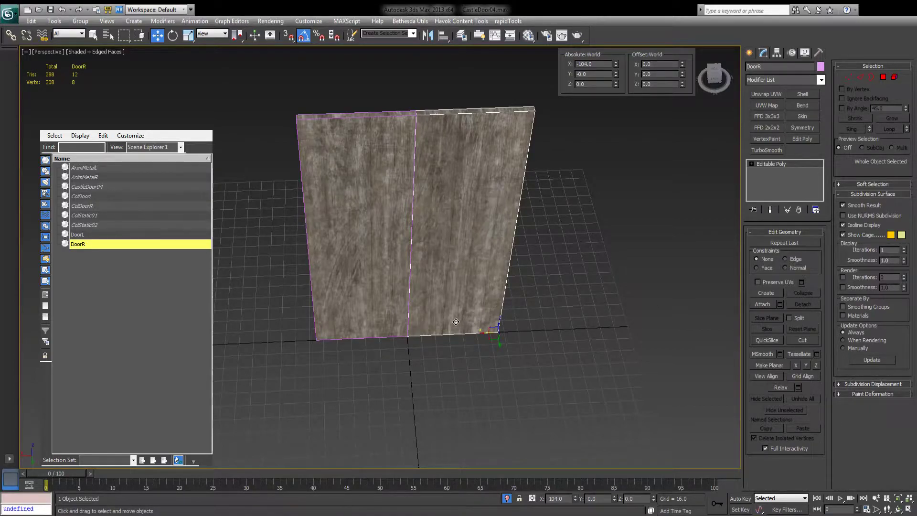
pyautogui.moveTo(208, 287)
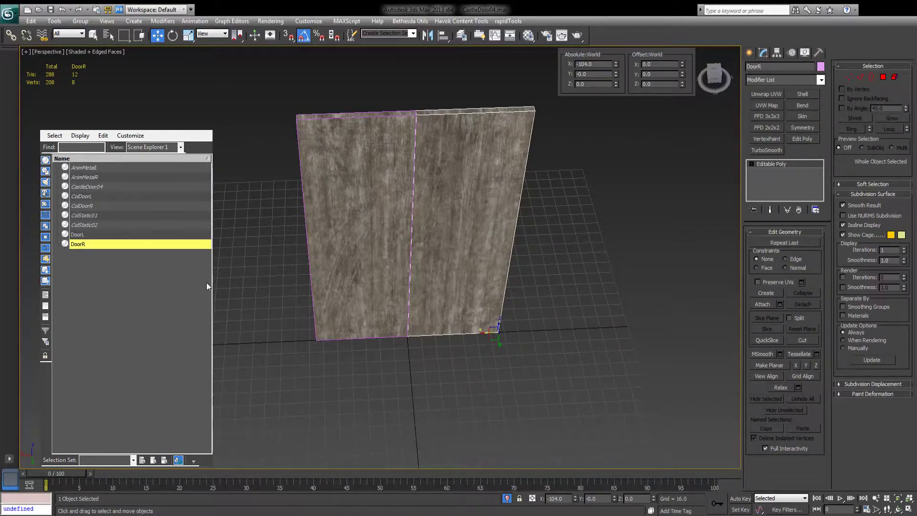
pyautogui.moveTo(348, 260)
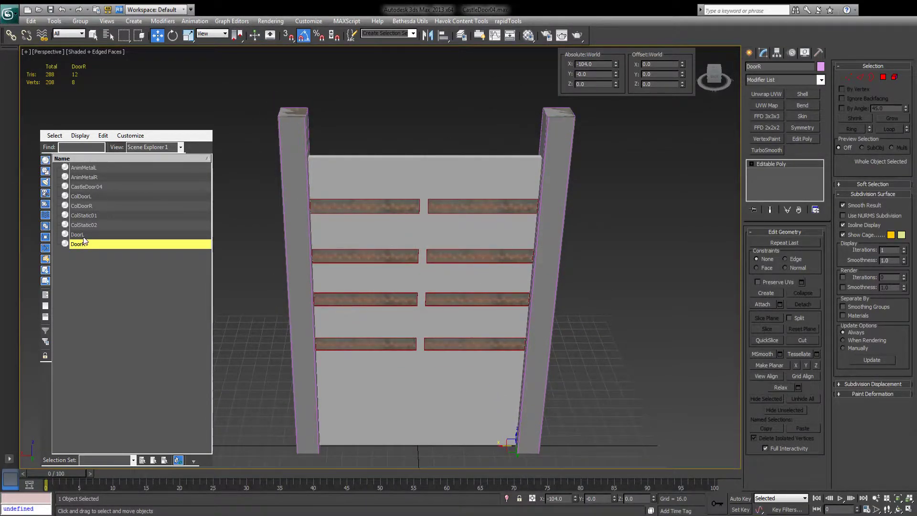
# - Isolate DoorL with AnimMetalL, then link AnimMetalL and ColDoorL under DoorL
pyautogui.click(78, 234)
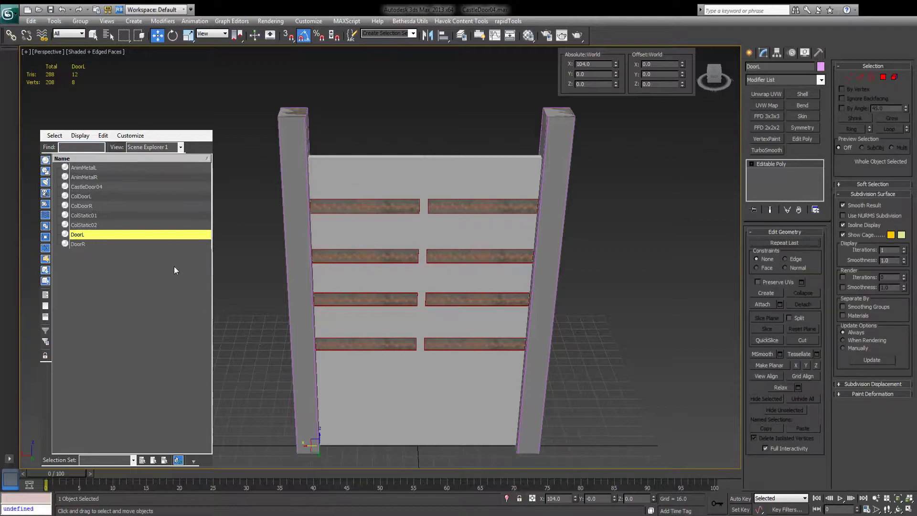
pyautogui.moveTo(96, 249)
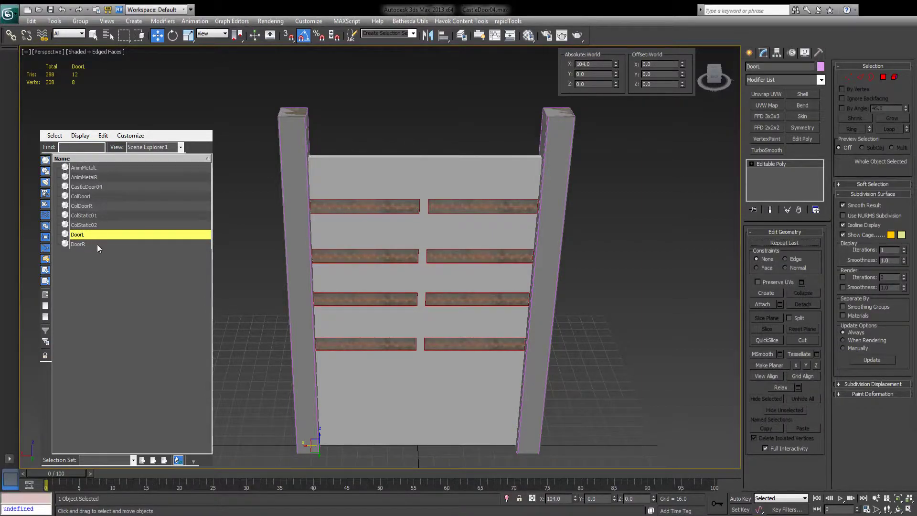
pyautogui.click(84, 167)
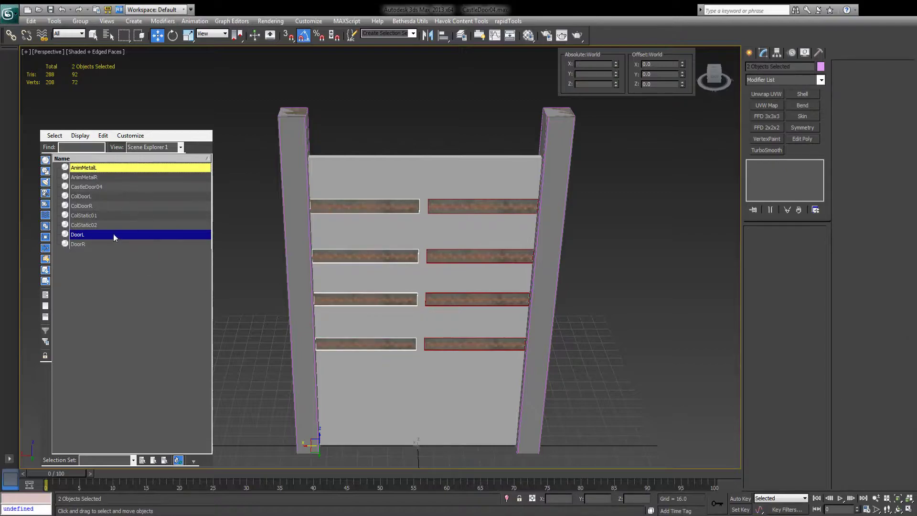
pyautogui.moveTo(103, 196)
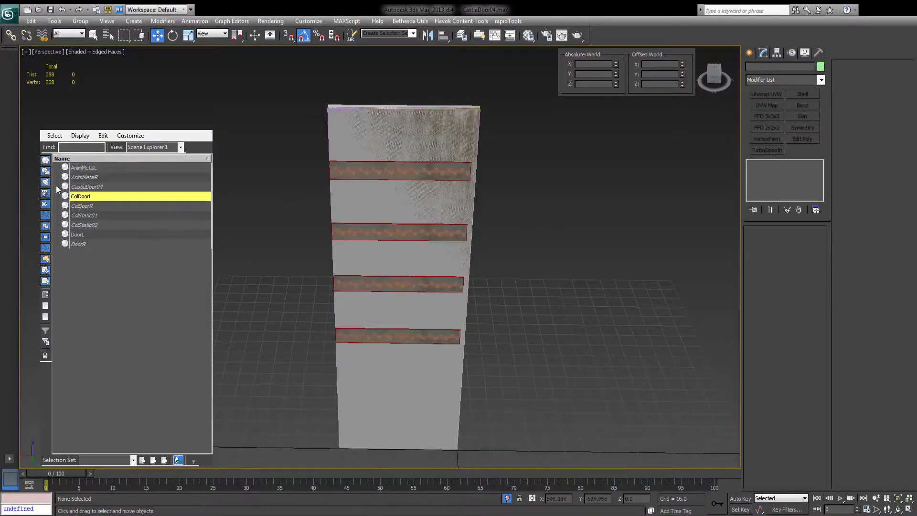
pyautogui.click(84, 167)
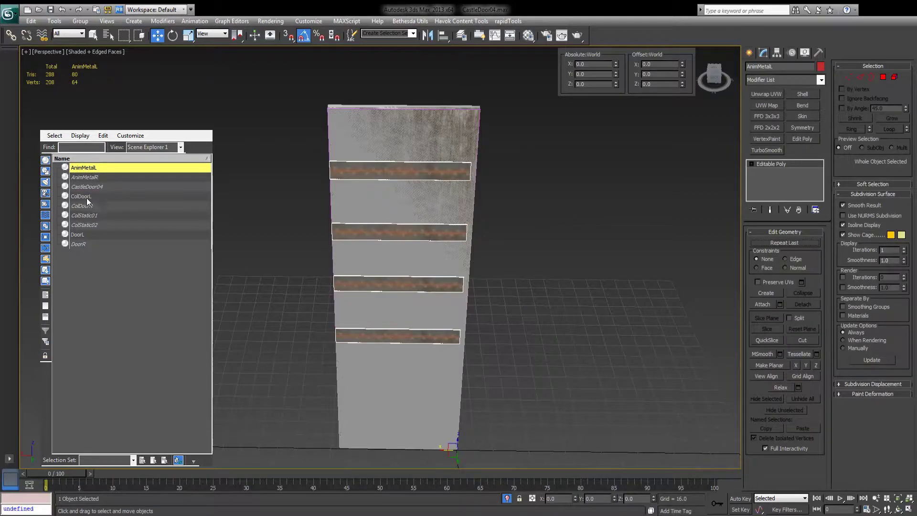
pyautogui.click(80, 196)
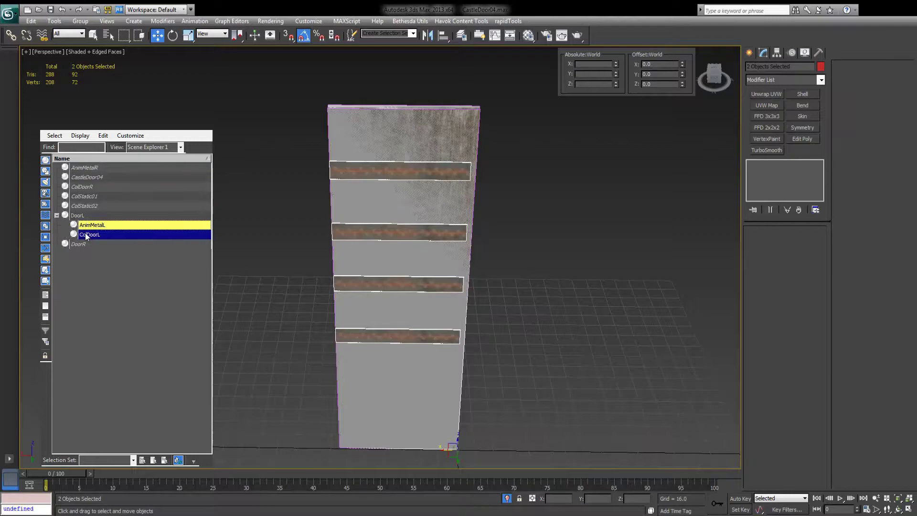
pyautogui.click(77, 215)
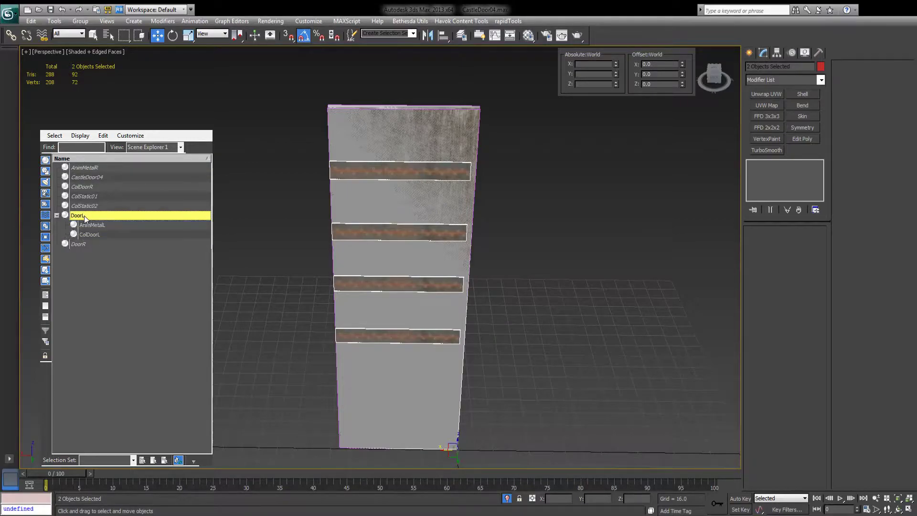
pyautogui.click(77, 216)
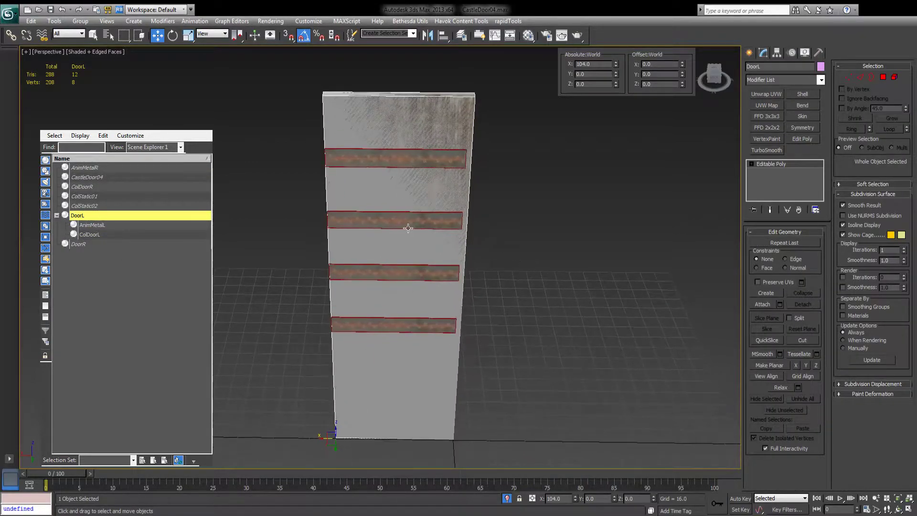
pyautogui.click(172, 36)
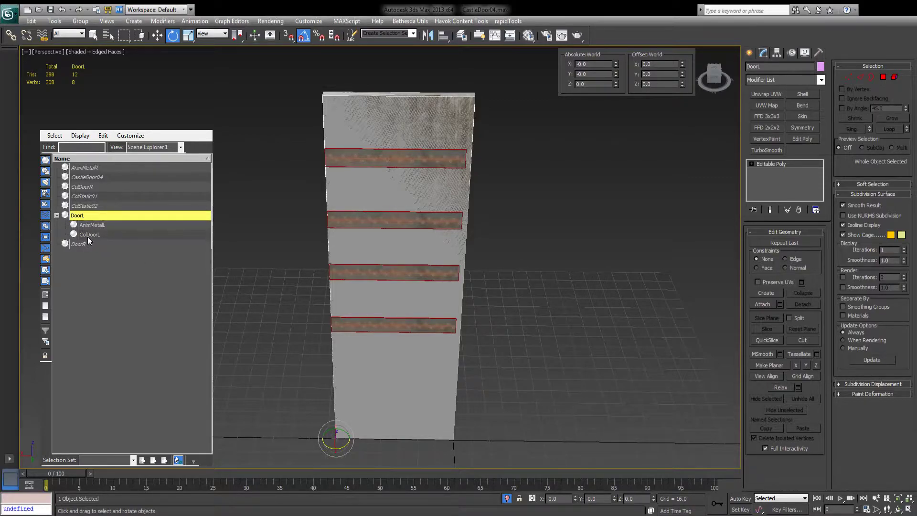
# - Apply Reset XForm to DoorL and ColDoorL together
pyautogui.click(90, 234)
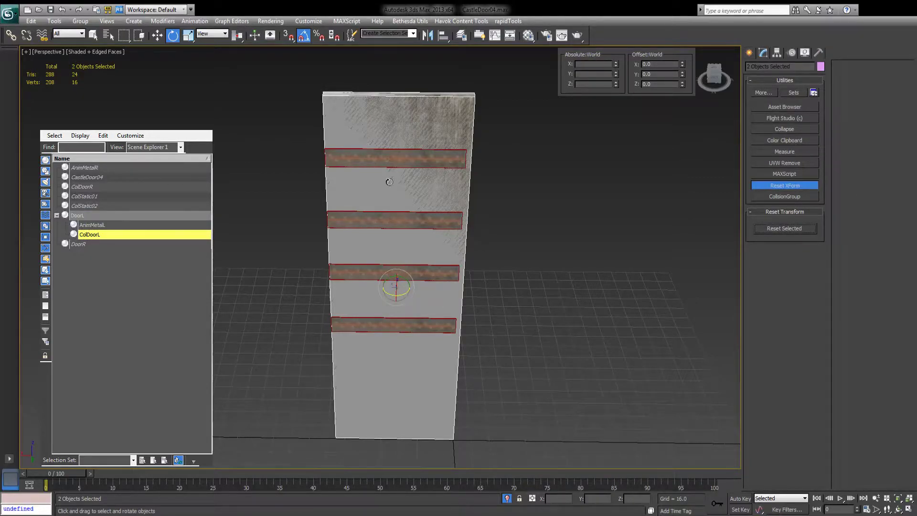
pyautogui.click(763, 53)
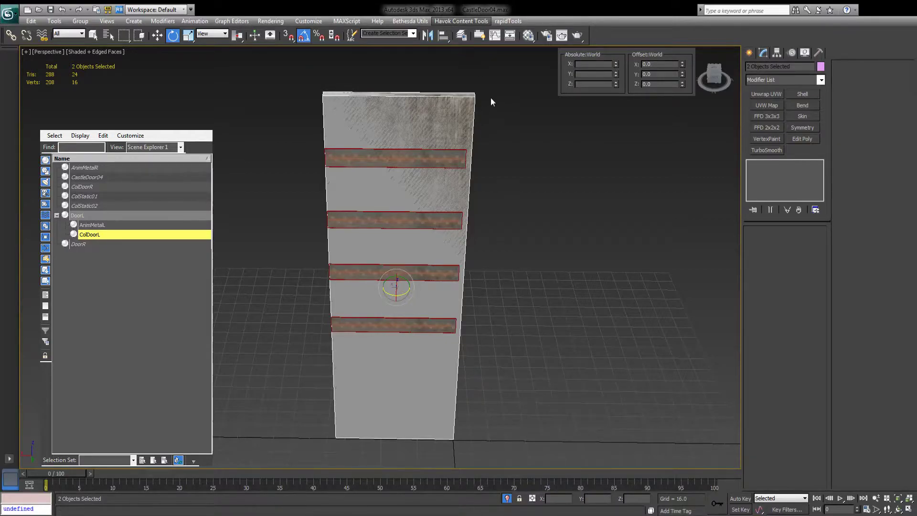
pyautogui.moveTo(493, 111)
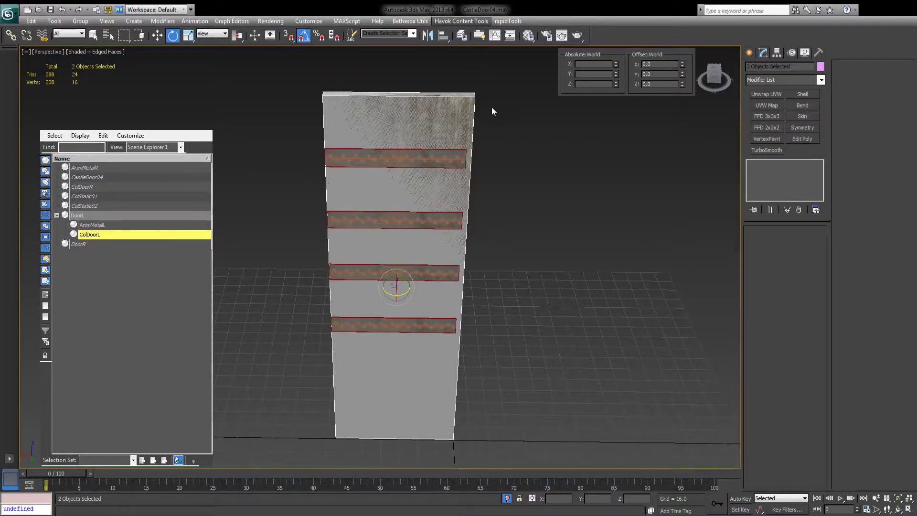
pyautogui.click(77, 215)
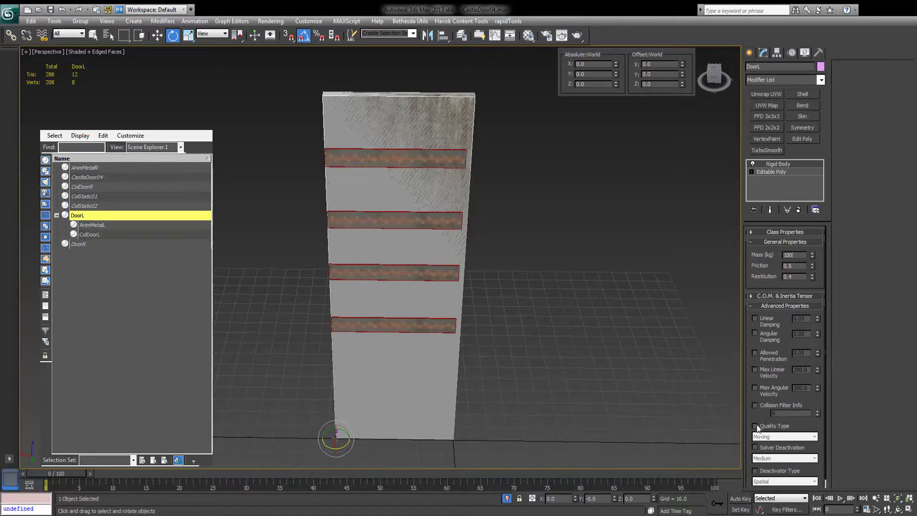
# - Set DoorL's rigid body quality to Keyframed and give ColDoorL the WoodHeavy, Anim Static group
pyautogui.click(755, 425)
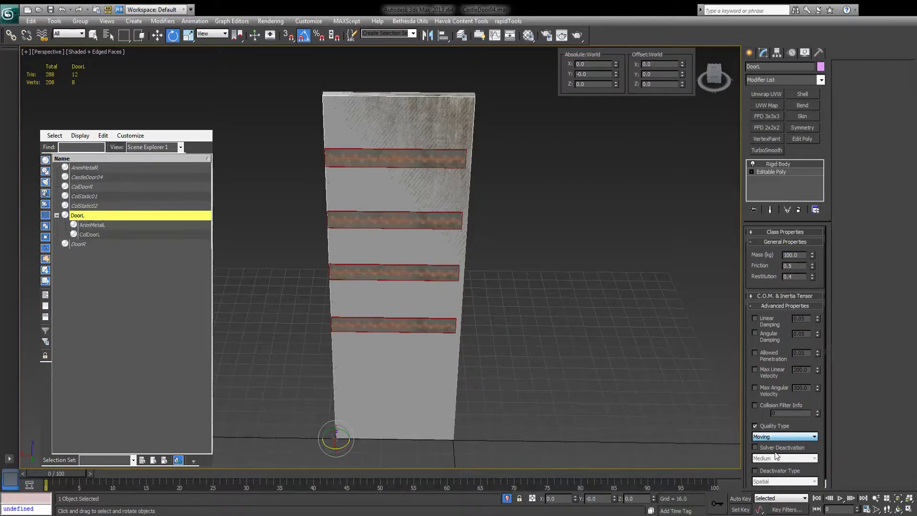
pyautogui.click(781, 436)
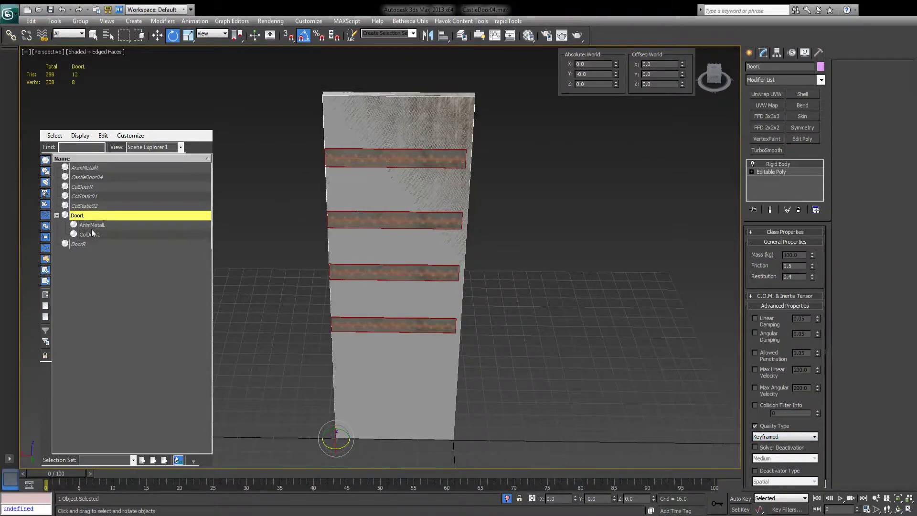
pyautogui.click(89, 234)
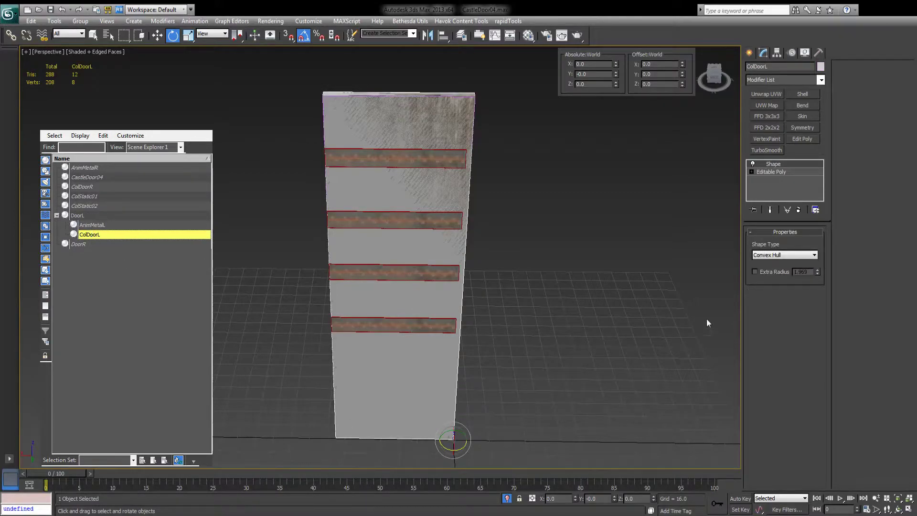
pyautogui.moveTo(529, 309)
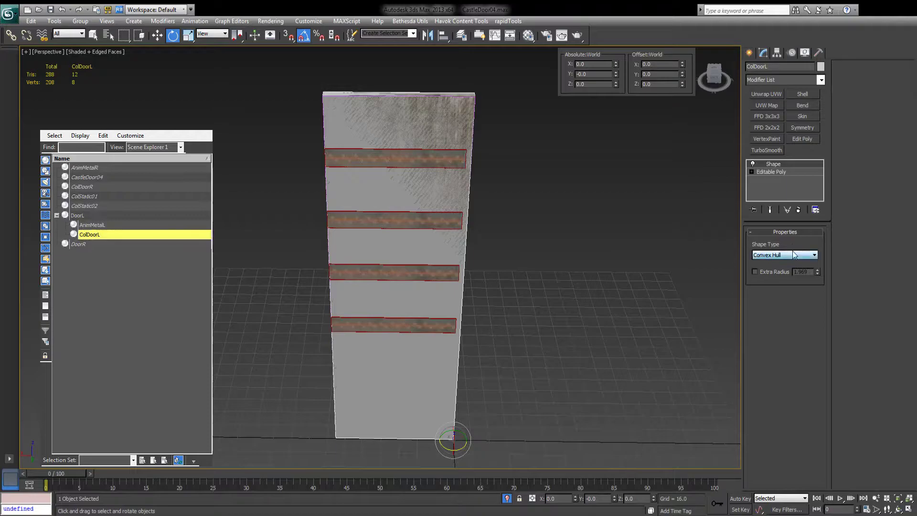
pyautogui.click(784, 255)
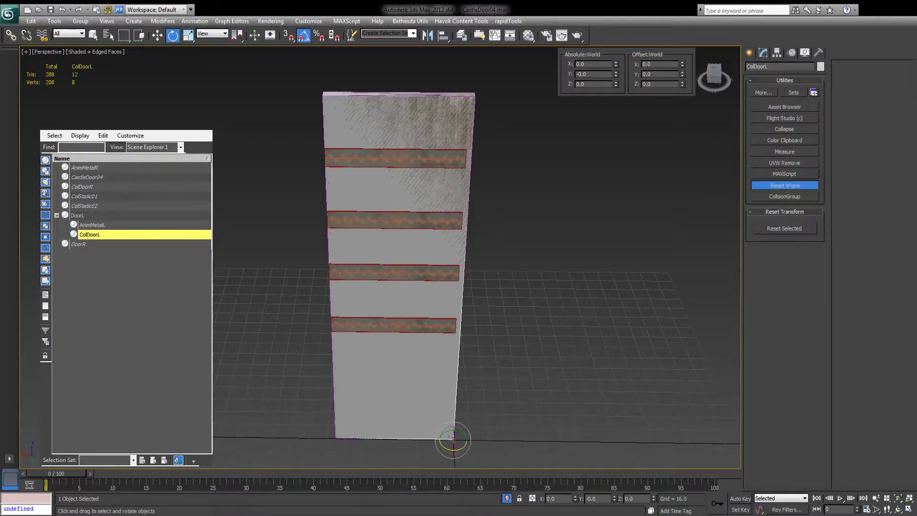
pyautogui.click(784, 196)
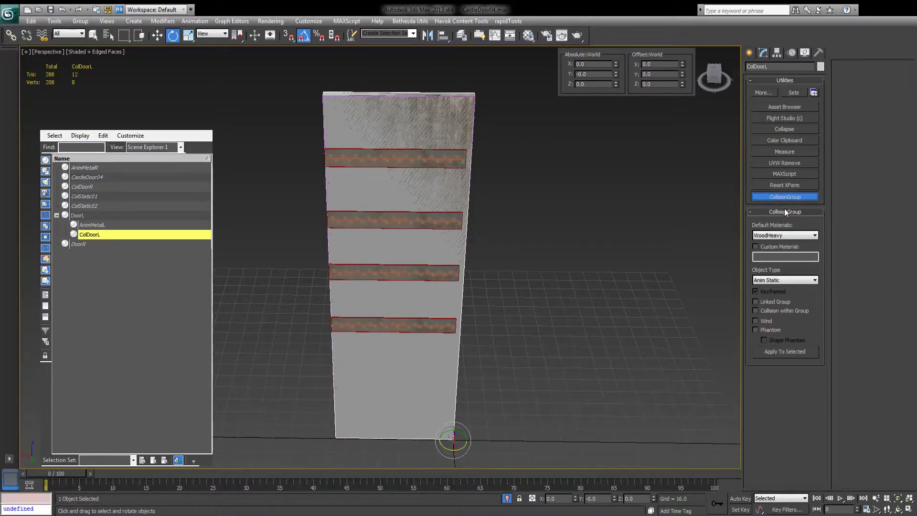
pyautogui.moveTo(772, 177)
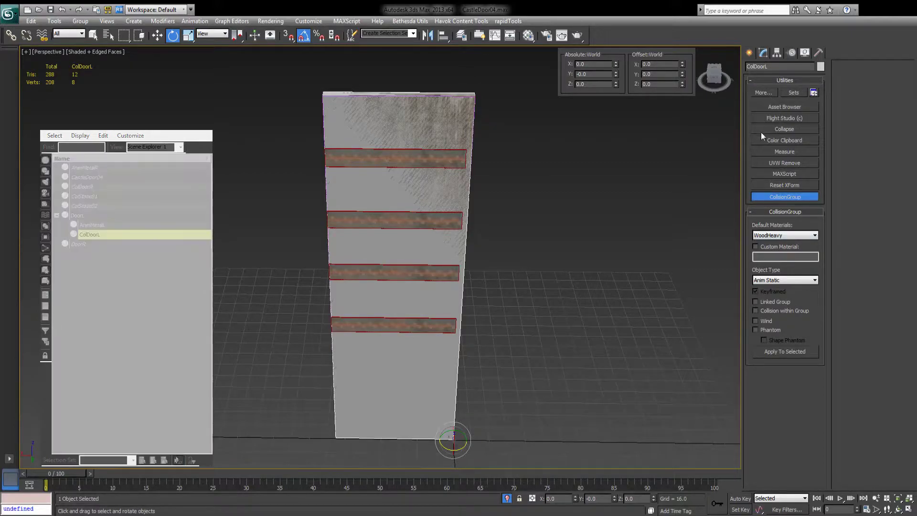
pyautogui.moveTo(421, 315)
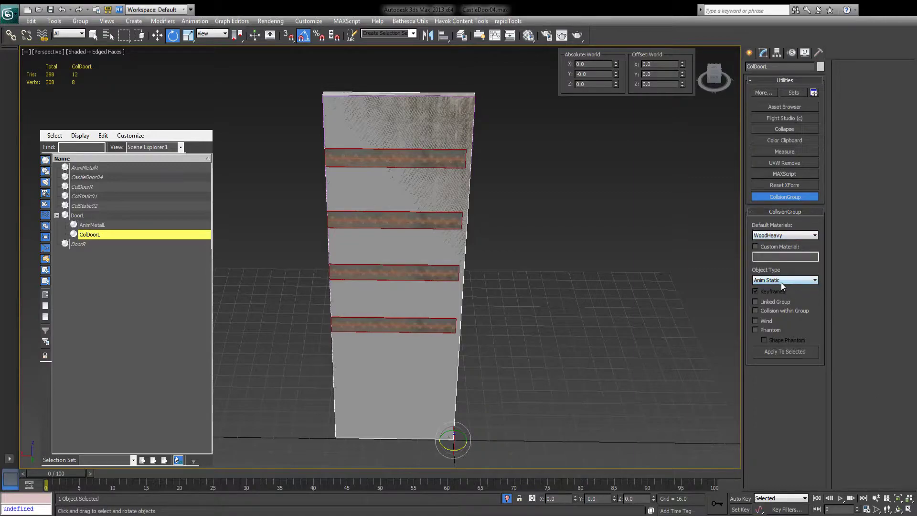
pyautogui.moveTo(778, 291)
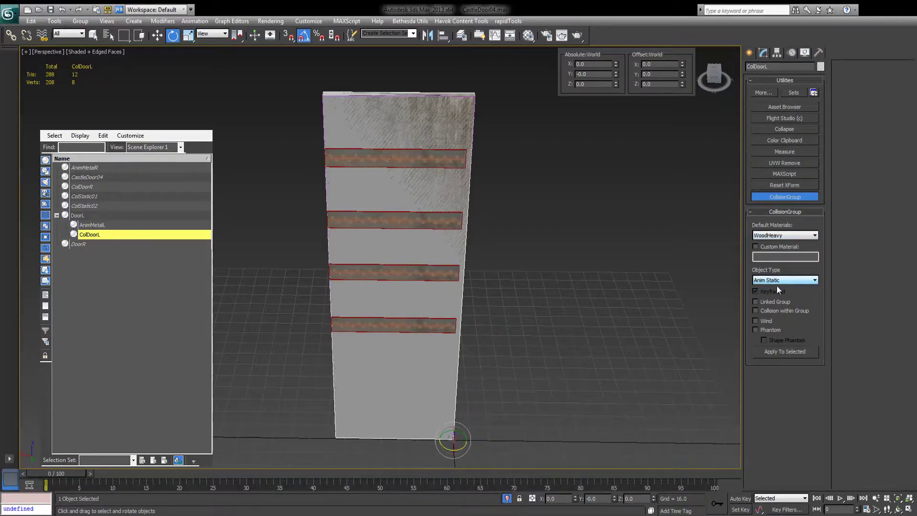
pyautogui.click(755, 291)
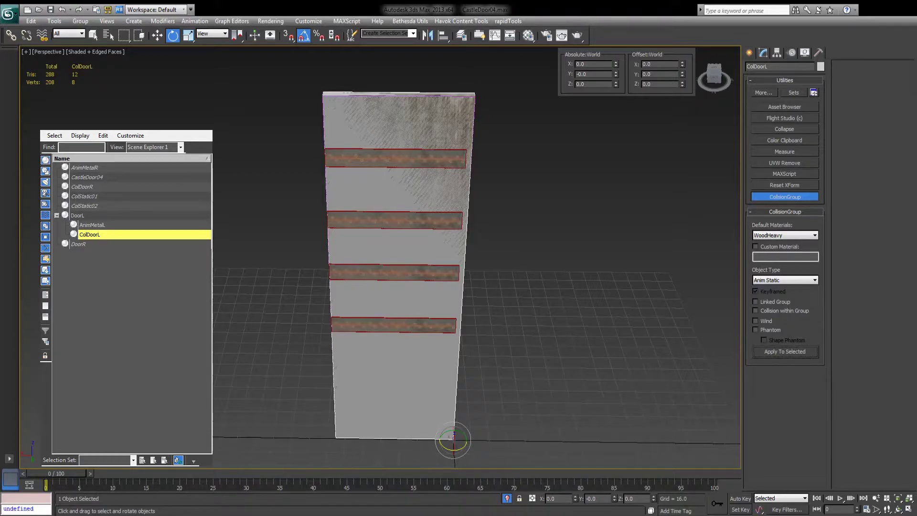
pyautogui.moveTo(87, 252)
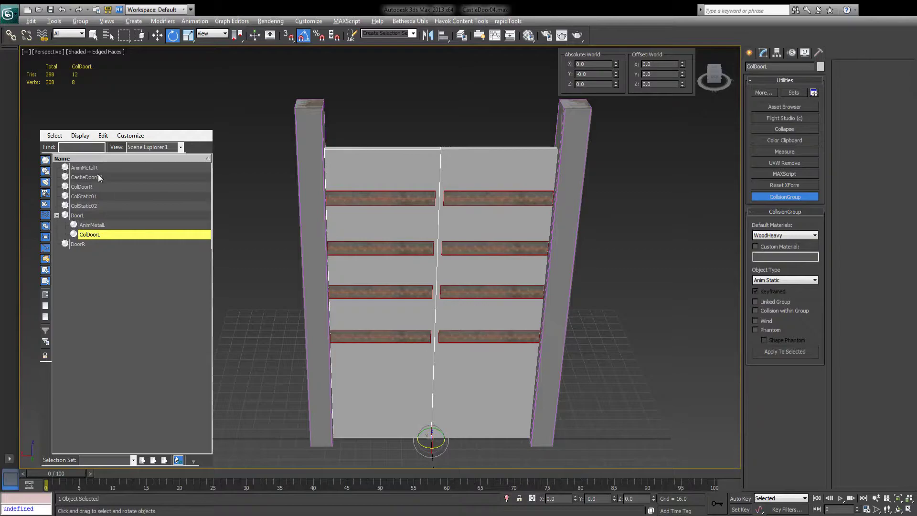
# - Link AnimMetalR and ColDoorR under DoorR and reset XForm on DoorR and ColDoorR
pyautogui.click(83, 168)
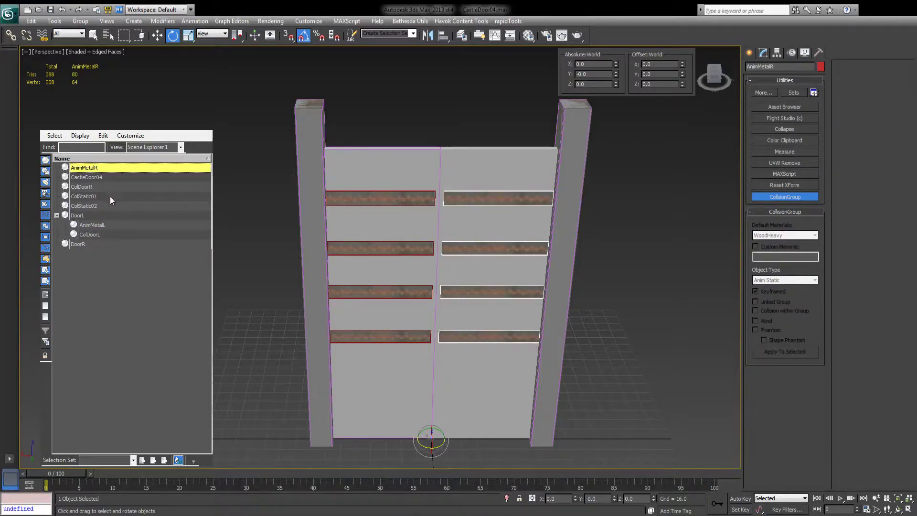
pyautogui.click(81, 186)
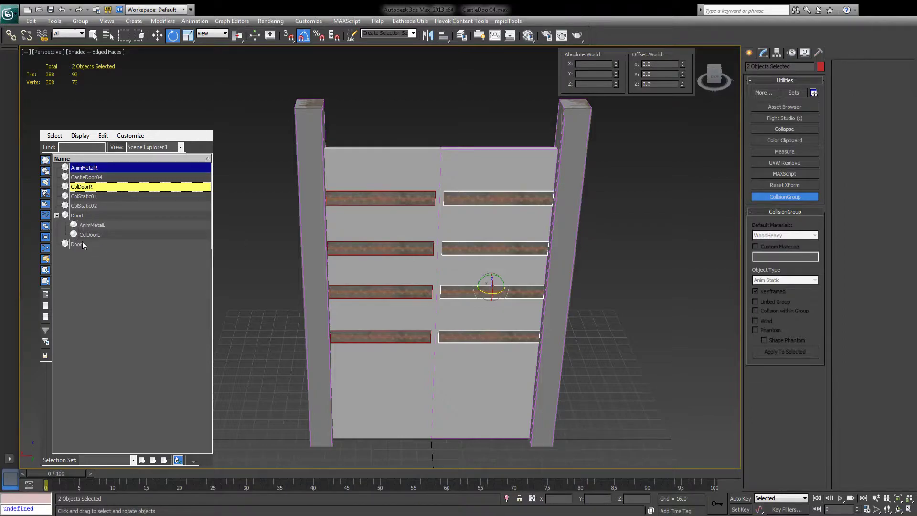
pyautogui.click(78, 244)
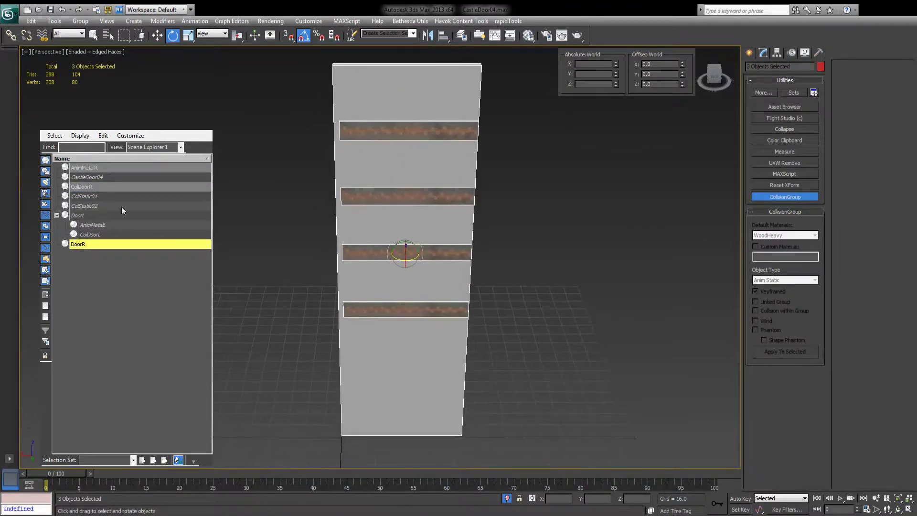
pyautogui.click(82, 186)
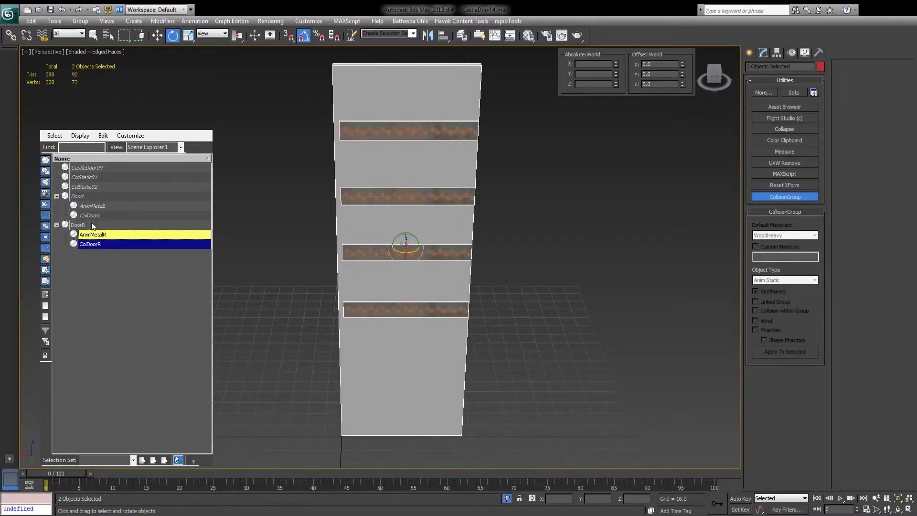
pyautogui.click(78, 224)
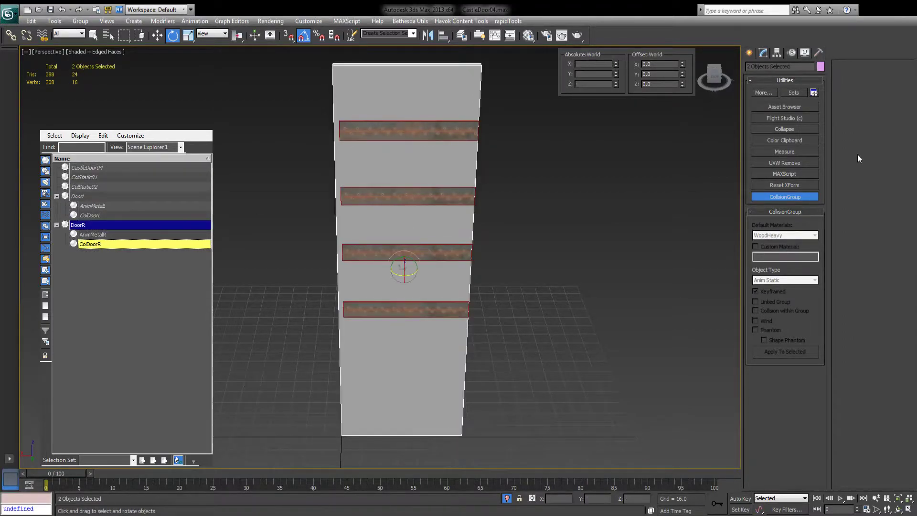
pyautogui.click(785, 185)
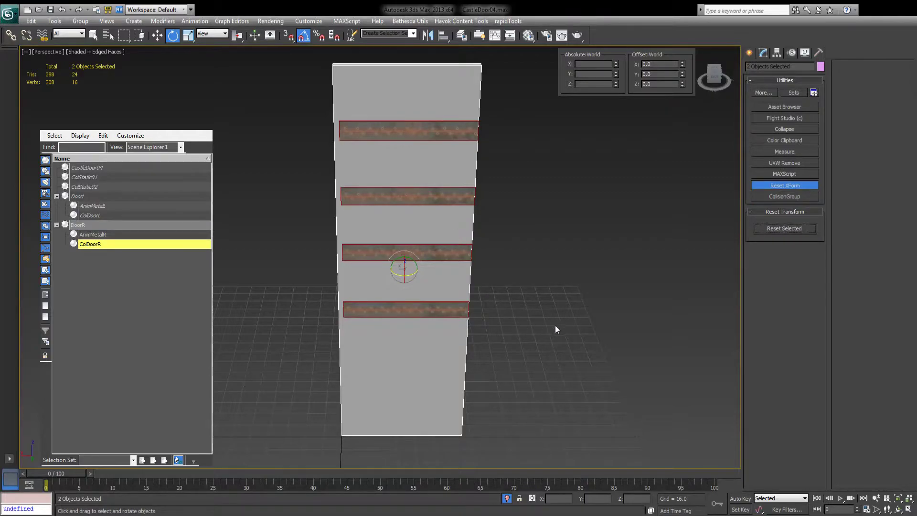
pyautogui.click(762, 52)
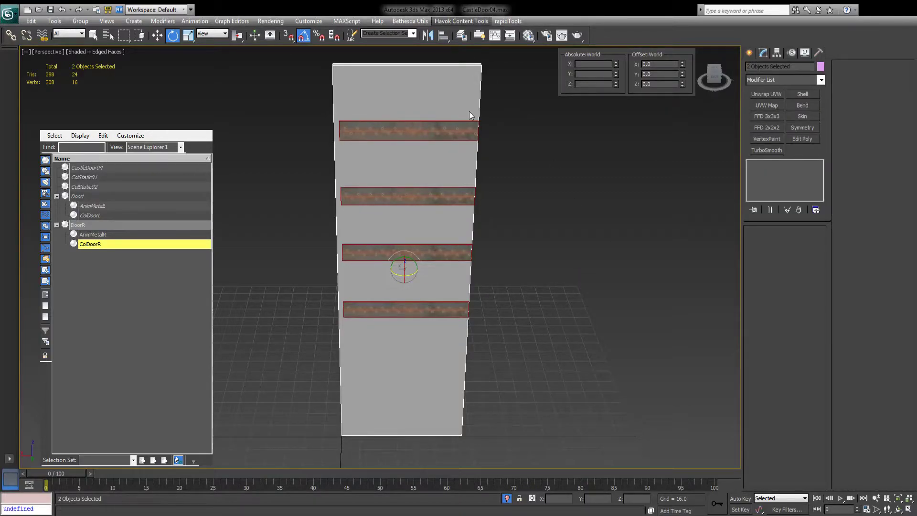
# - Set DoorR's rigid body quality to Keyframed and give ColDoorR a Box collision shape
pyautogui.click(78, 225)
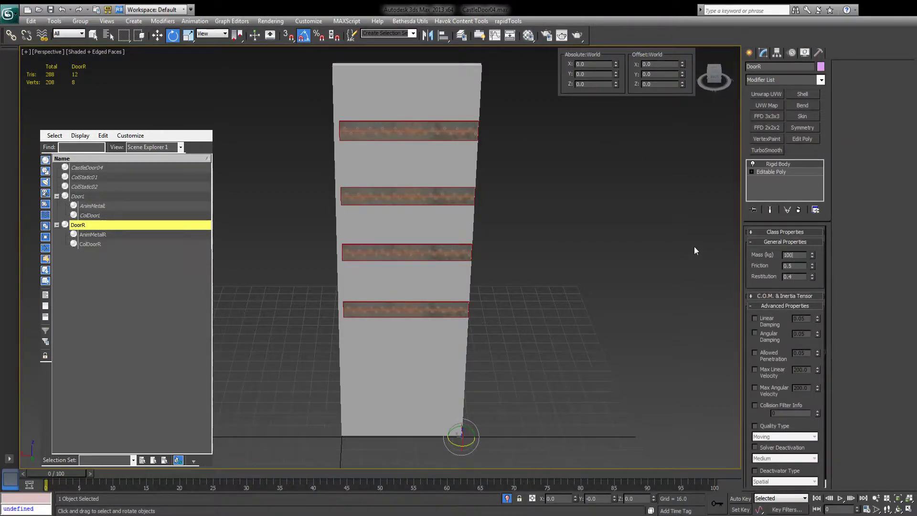
pyautogui.click(755, 426)
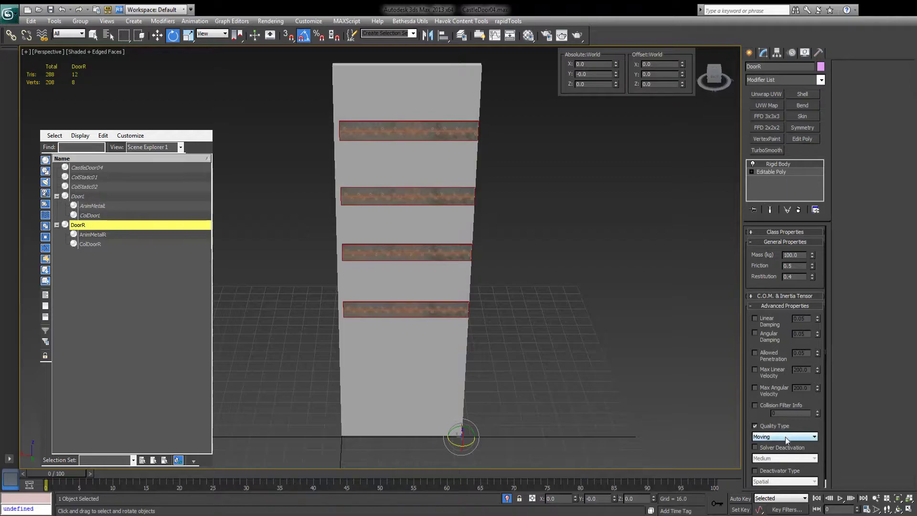
pyautogui.click(783, 436)
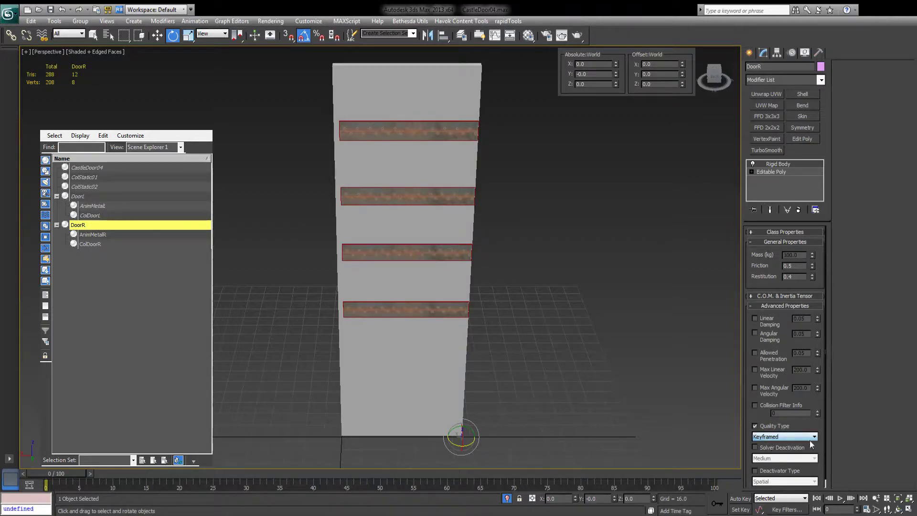
pyautogui.click(90, 244)
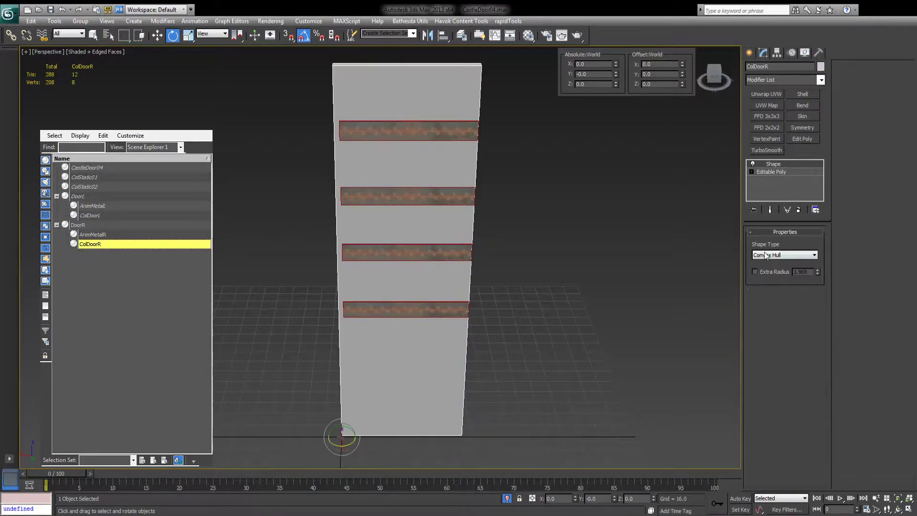
pyautogui.click(784, 254)
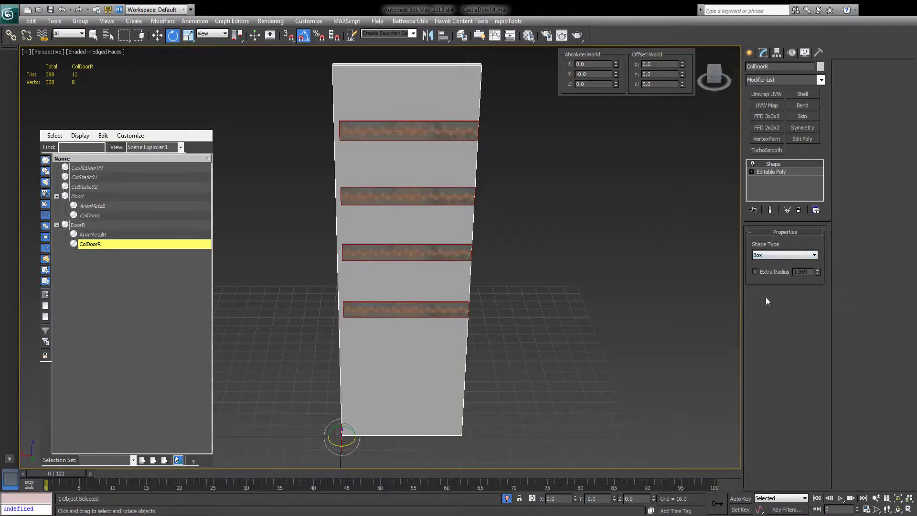
pyautogui.click(819, 52)
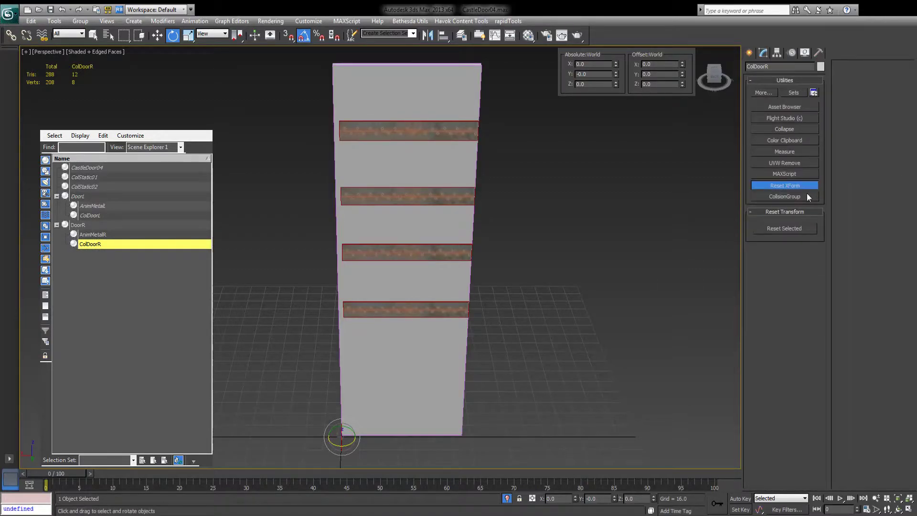
pyautogui.click(784, 196)
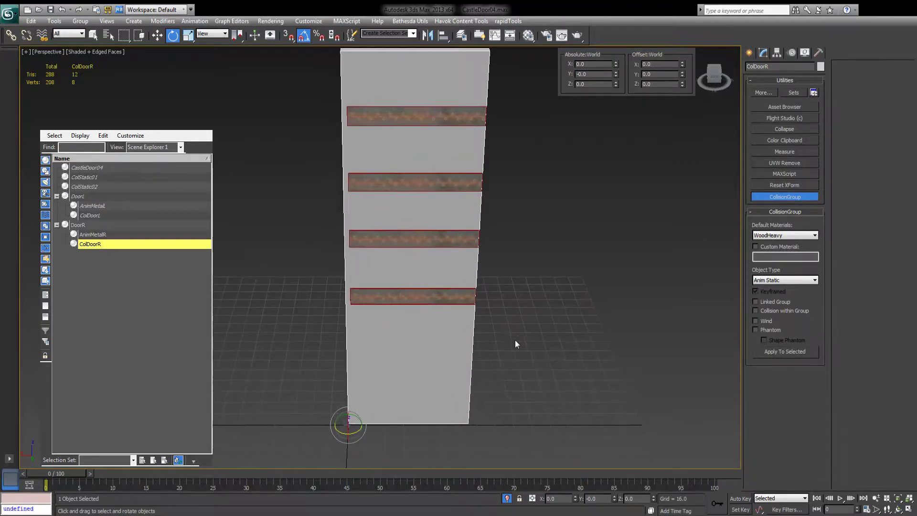
# - Link ColStatic01 and ColStatic02 under the CastleDoor04 frame
pyautogui.click(86, 168)
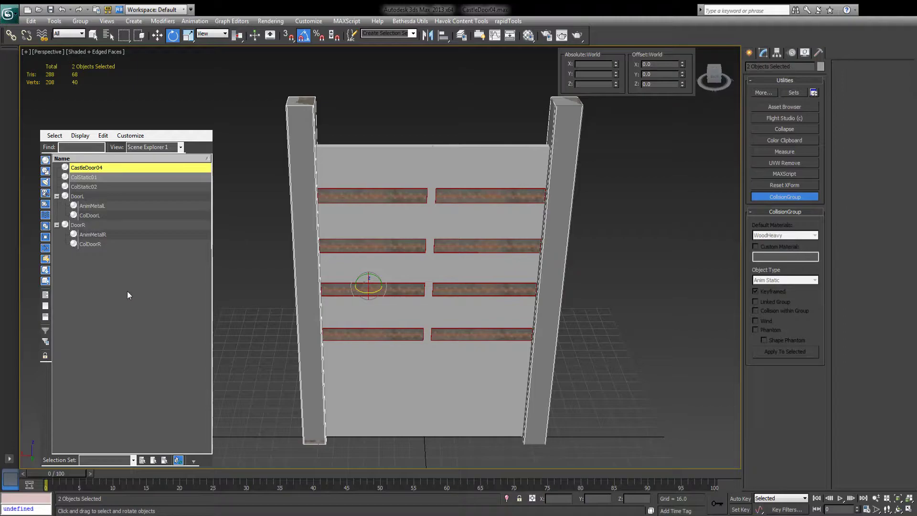
pyautogui.click(83, 177)
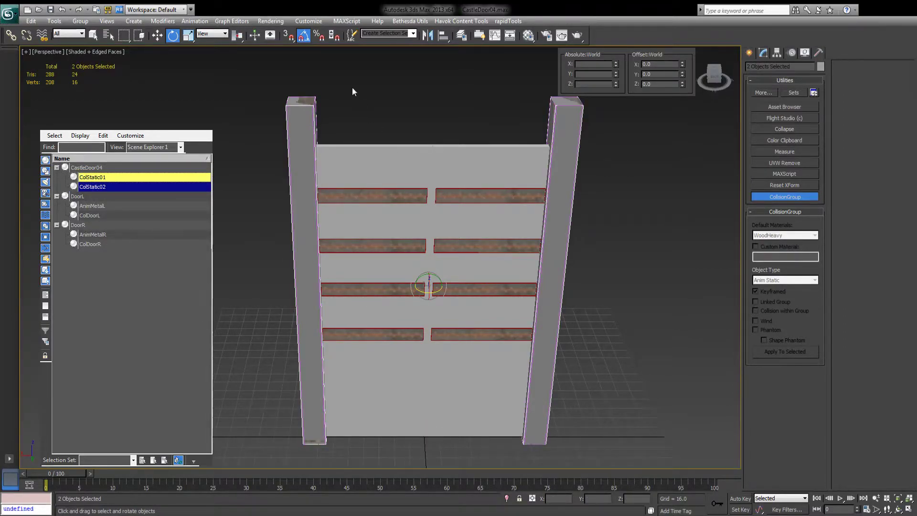
pyautogui.click(86, 167)
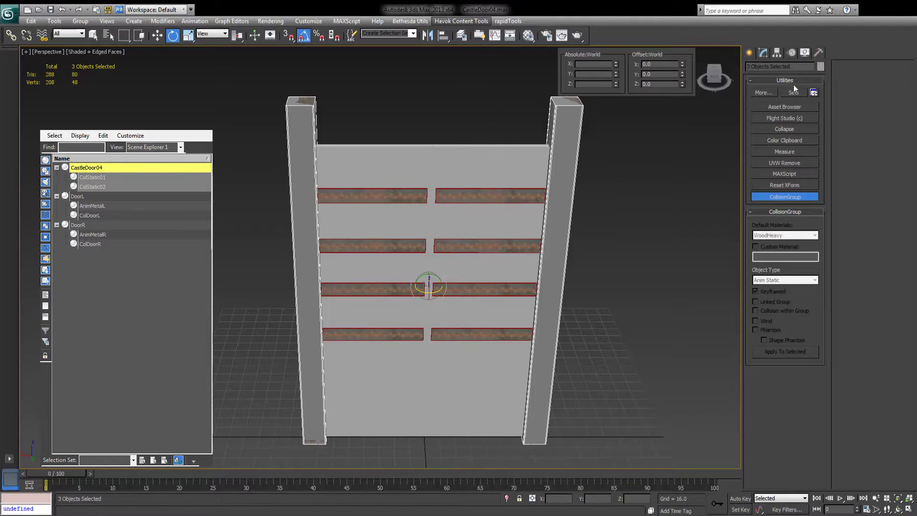
pyautogui.moveTo(828, 61)
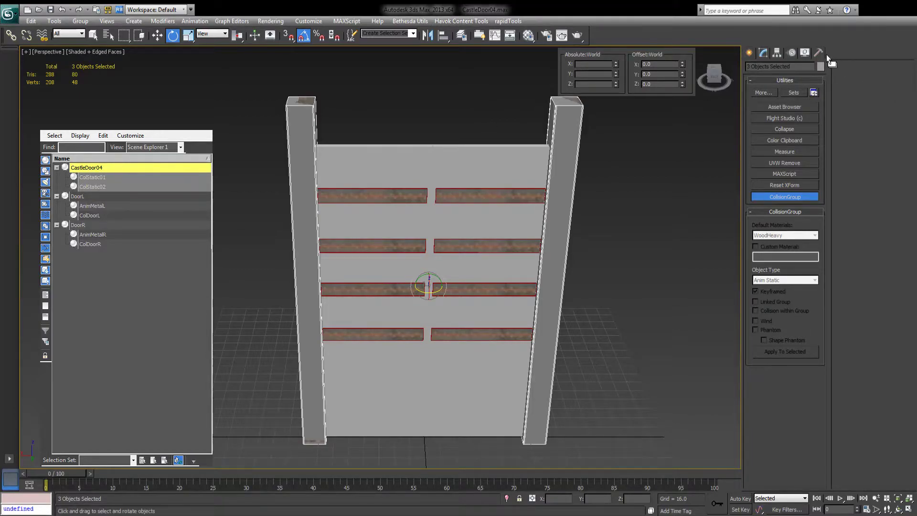
# - Reset XForm on the frame and its collision pieces and set their object type to Static
pyautogui.click(784, 185)
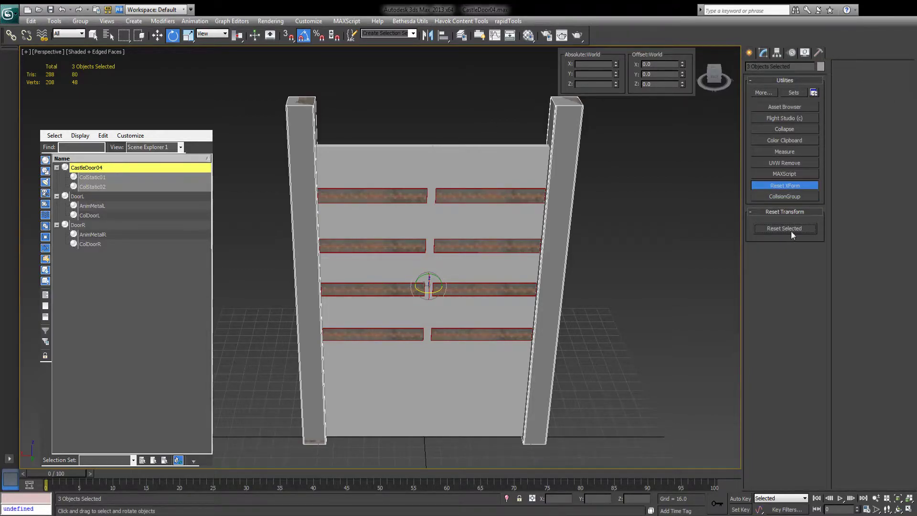
pyautogui.click(762, 52)
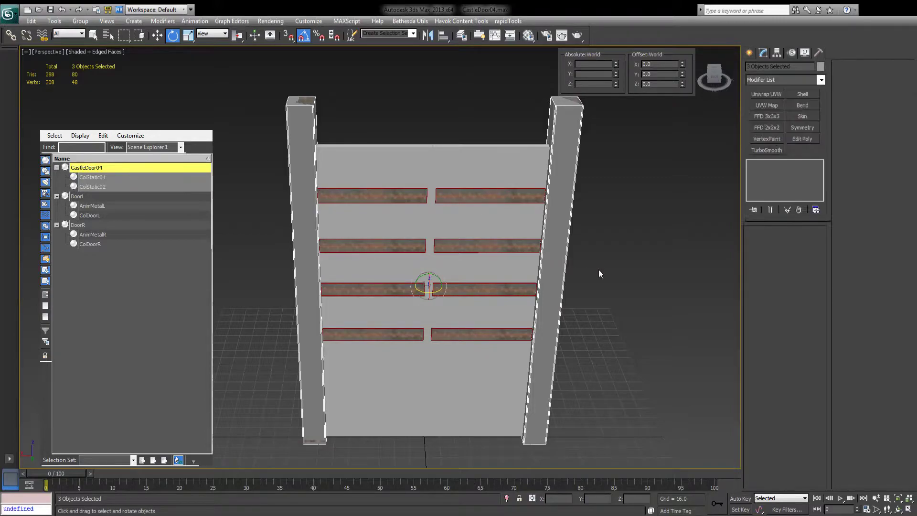
pyautogui.moveTo(507, 114)
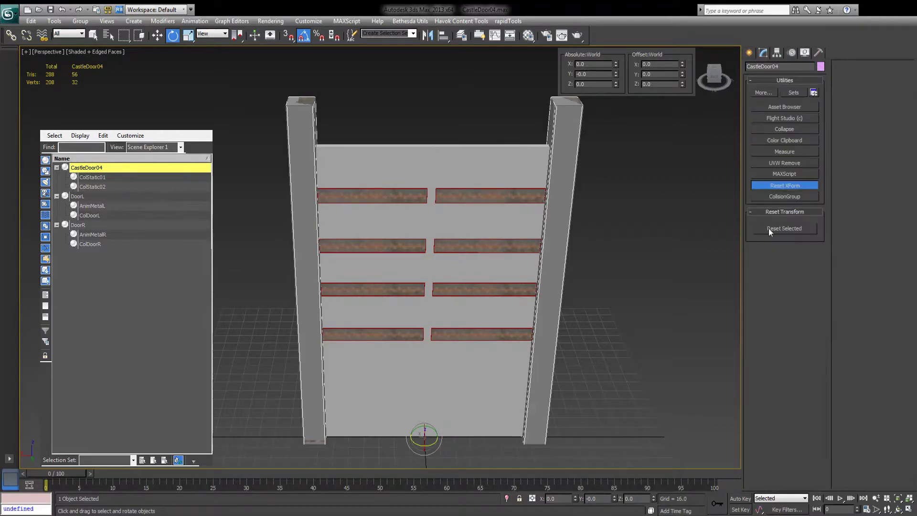
pyautogui.click(784, 195)
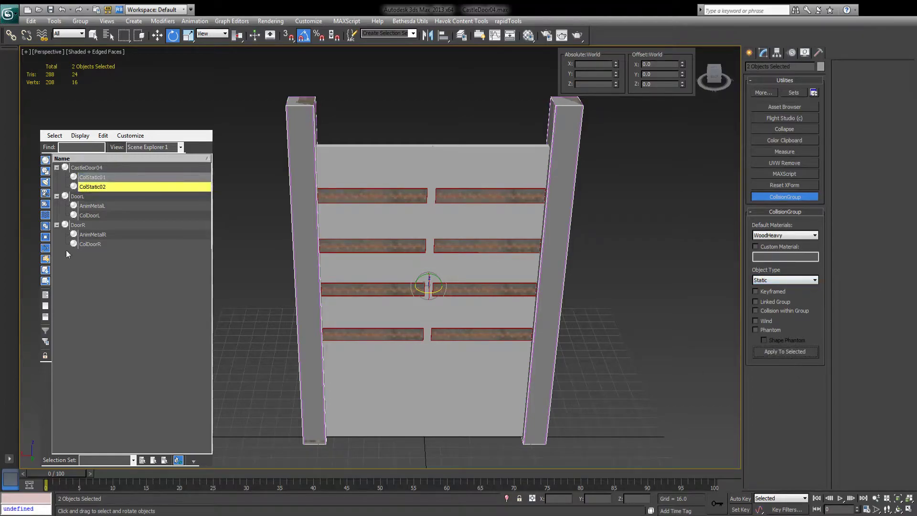
pyautogui.click(78, 196)
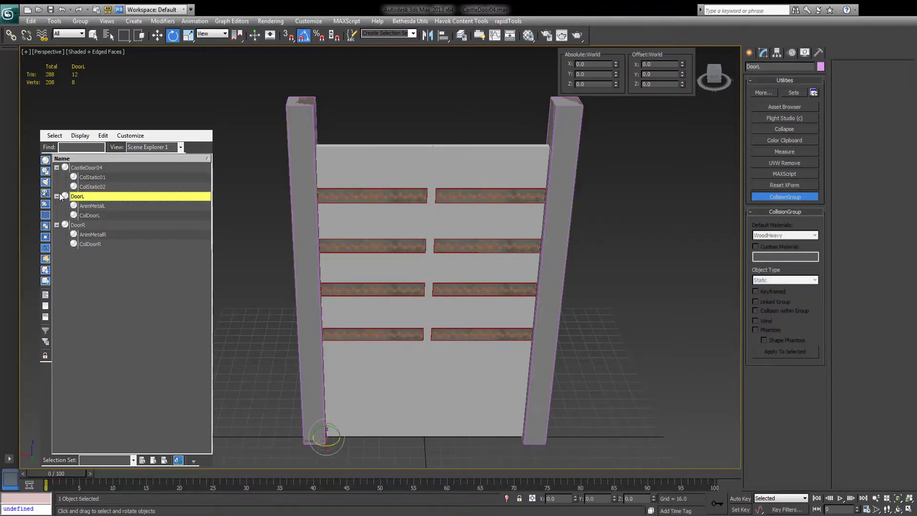
pyautogui.click(78, 225)
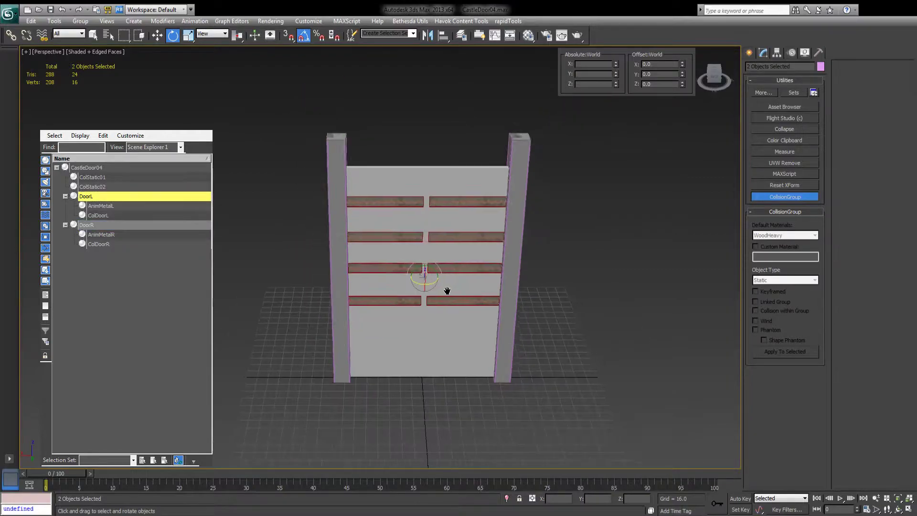
# - Hide CastleDoor04, ColStatic, AnimMetal and ColDoor objects, leaving DoorL and DoorR visible
pyautogui.click(100, 206)
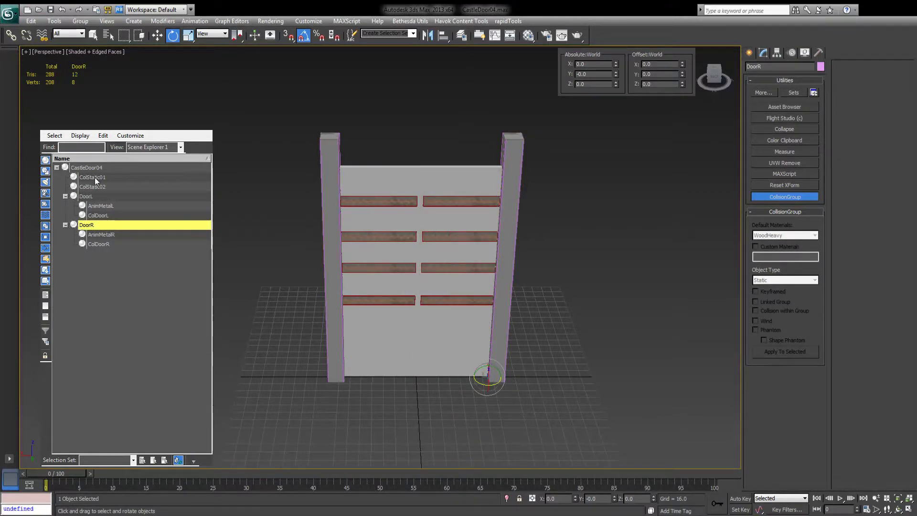
pyautogui.click(86, 167)
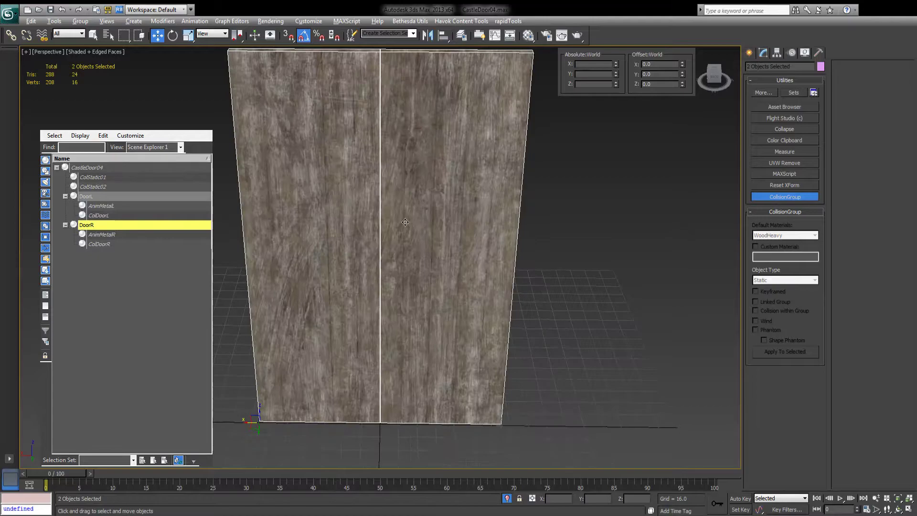
# - Select DoorL and switch on Set Key mode at frame 0
pyautogui.click(86, 196)
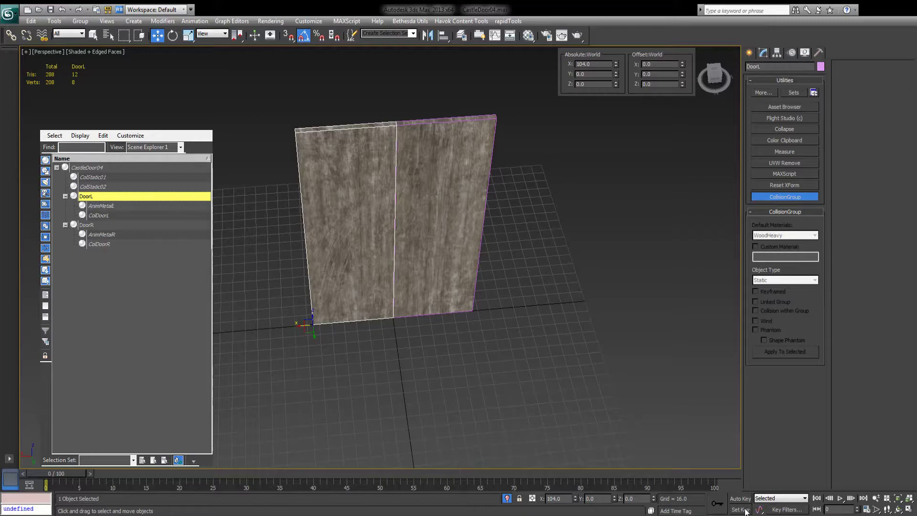
pyautogui.moveTo(5, 425)
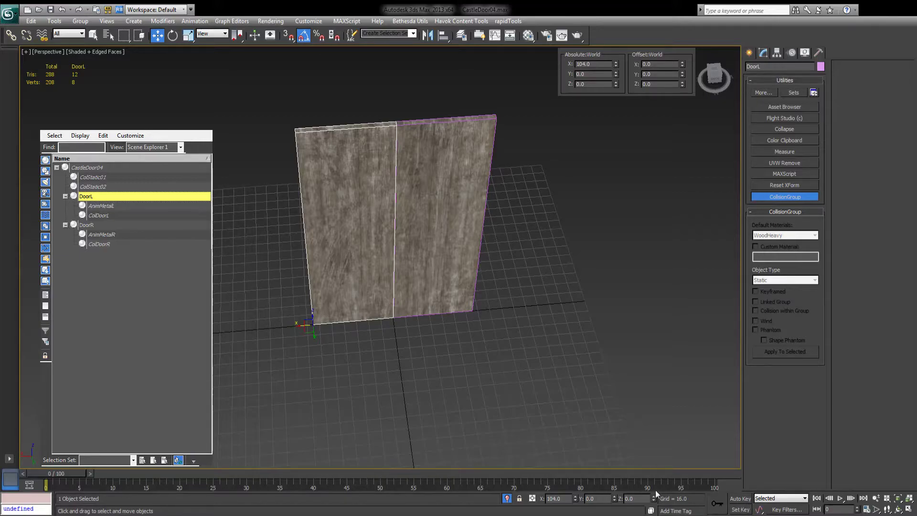
pyautogui.moveTo(519, 400)
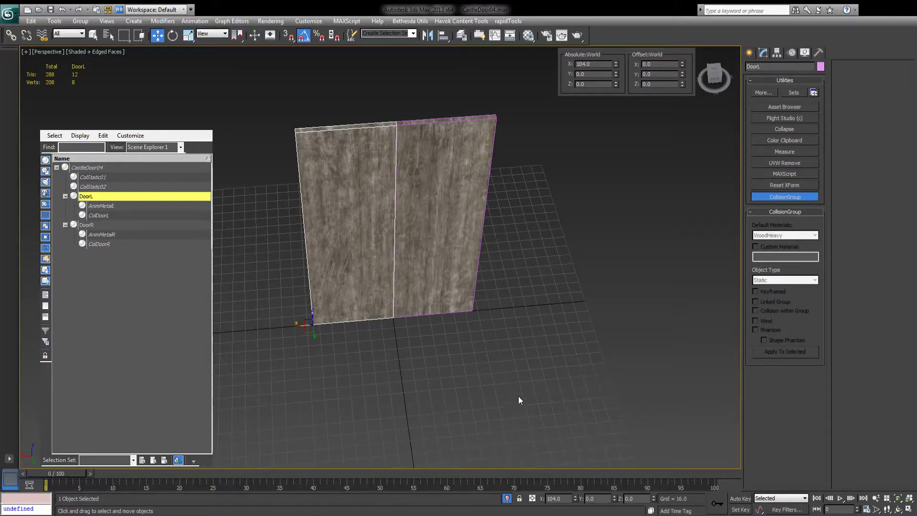
pyautogui.moveTo(799, 467)
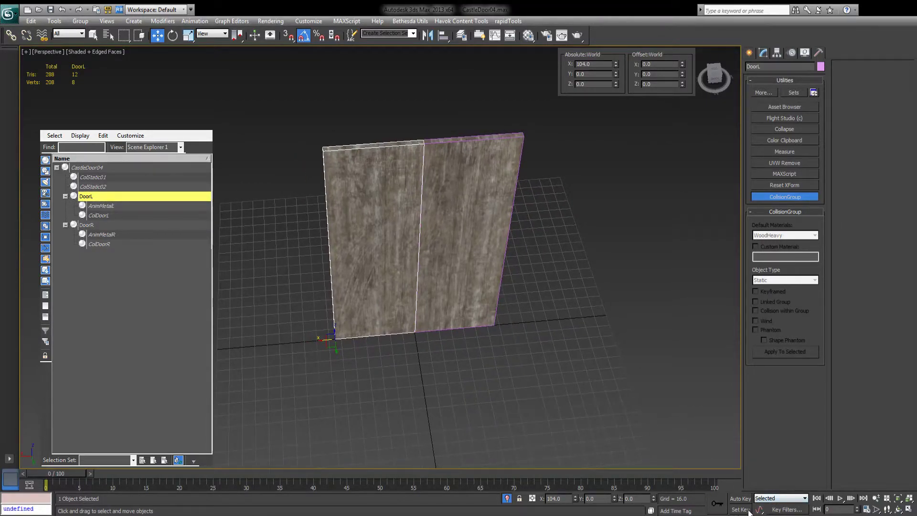
pyautogui.click(739, 509)
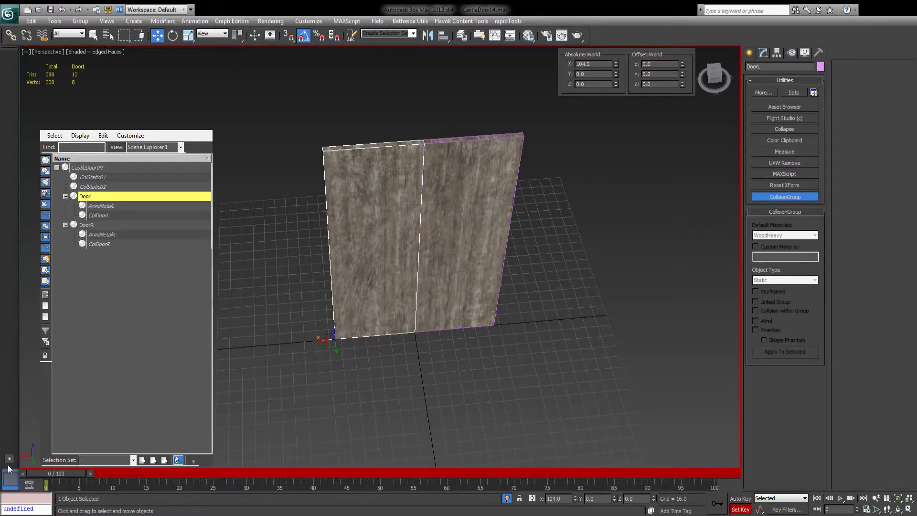
# - Key DoorL and DoorR rotating -85/85 on Z at frame 50 and back to 0 at frame 100
pyautogui.click(87, 225)
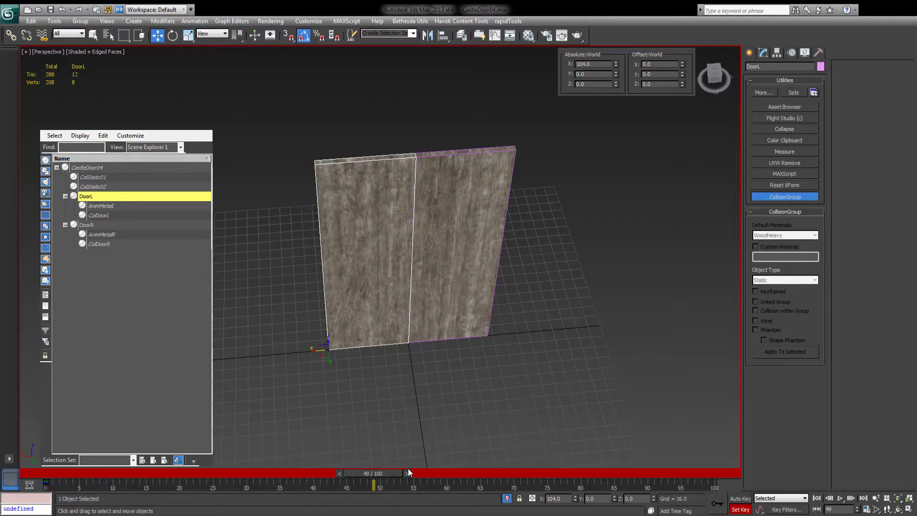
pyautogui.moveTo(423, 458)
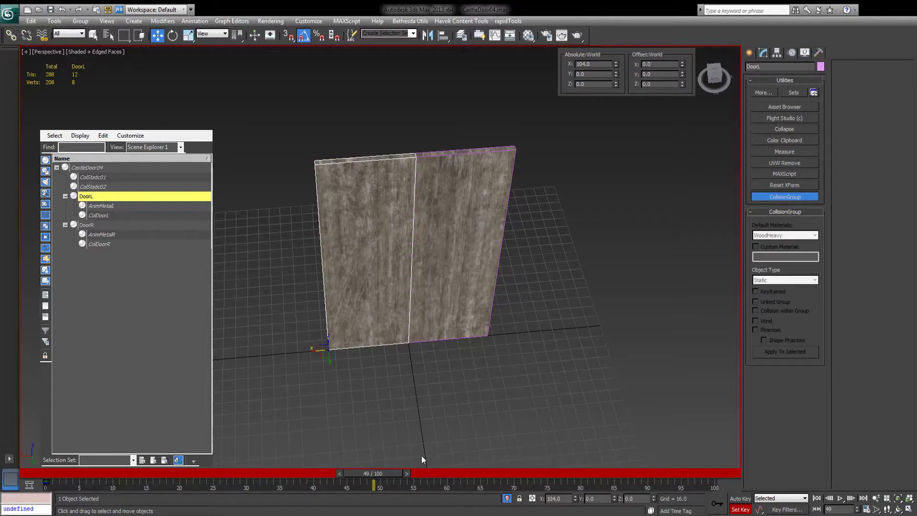
pyautogui.moveTo(368, 271)
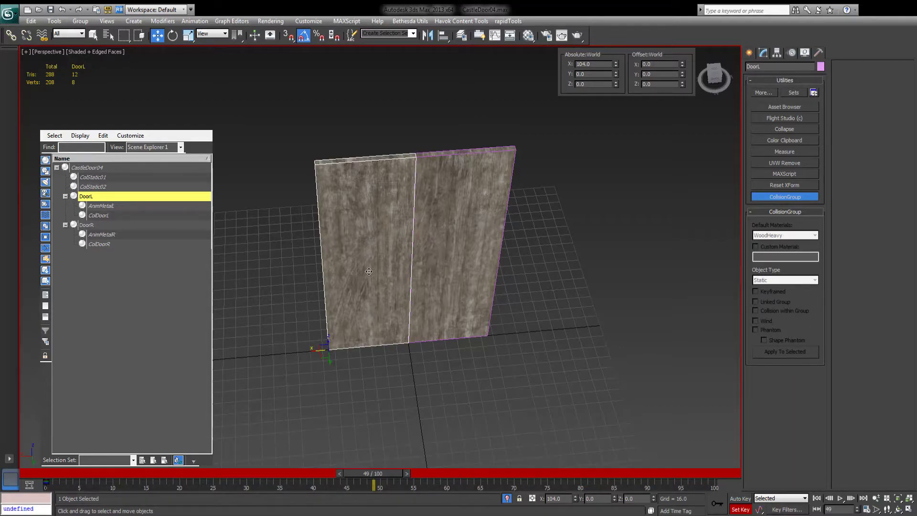
pyautogui.moveTo(450, 320)
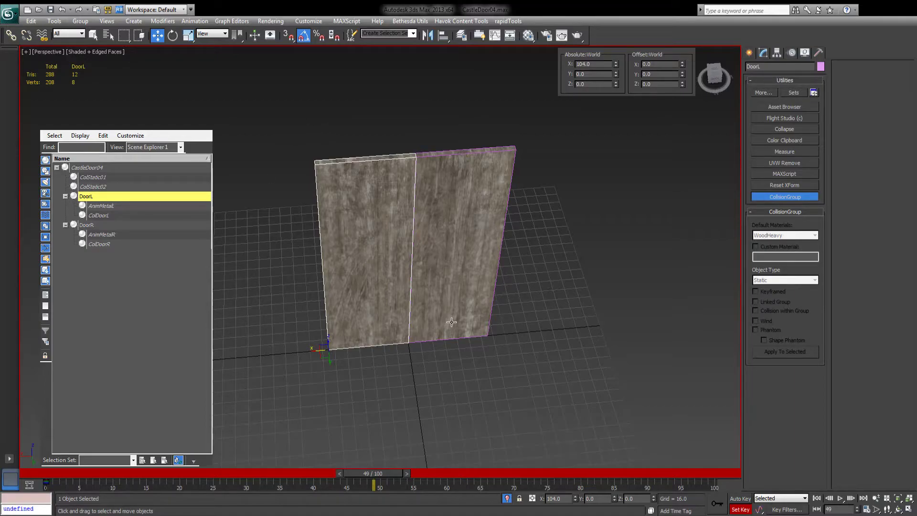
pyautogui.moveTo(359, 160)
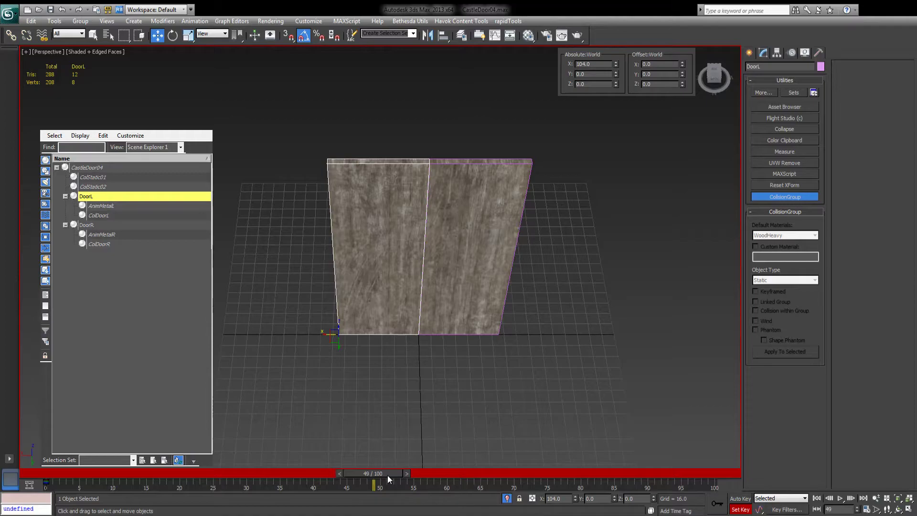
pyautogui.moveTo(15, 475)
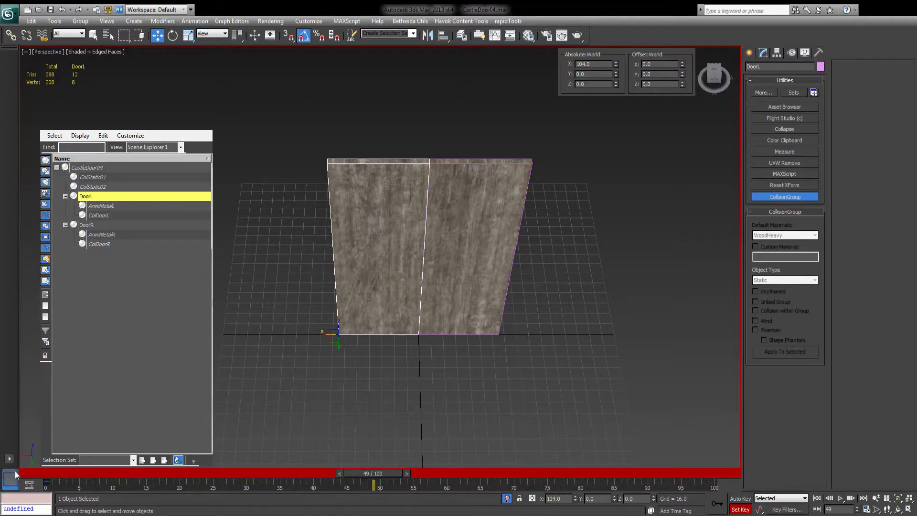
pyautogui.moveTo(414, 493)
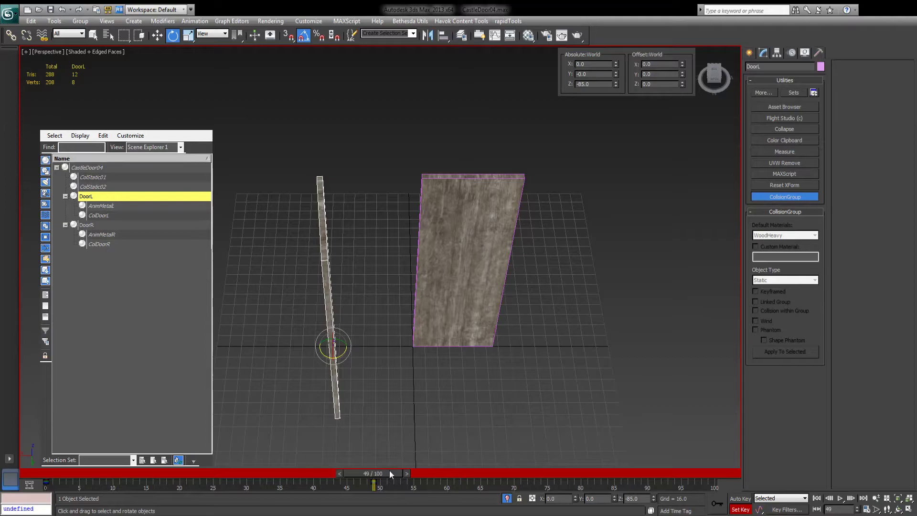
pyautogui.click(419, 473)
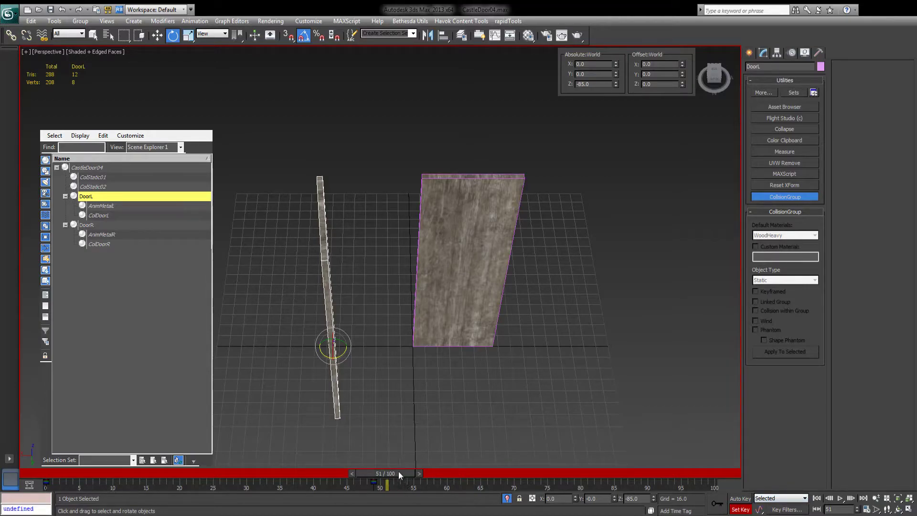
pyautogui.moveTo(675, 514)
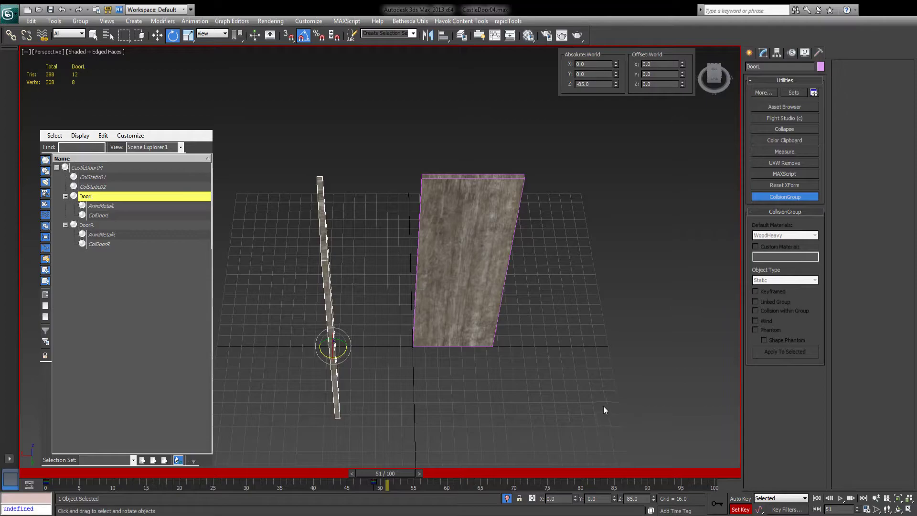
pyautogui.moveTo(549, 145)
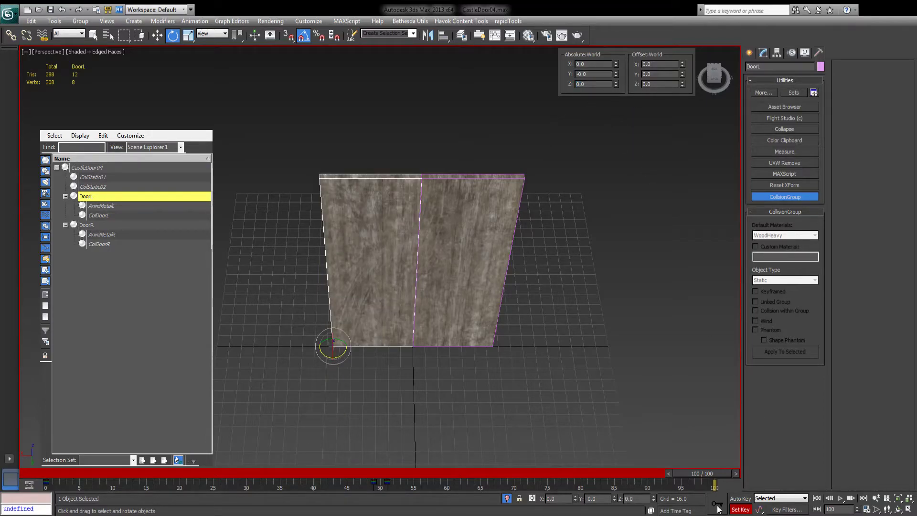
pyautogui.moveTo(591, 462)
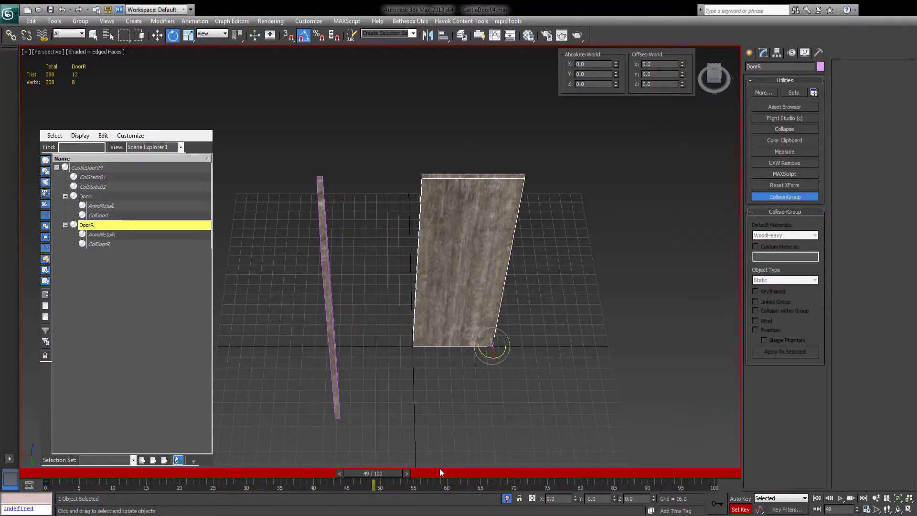
pyautogui.write('85')
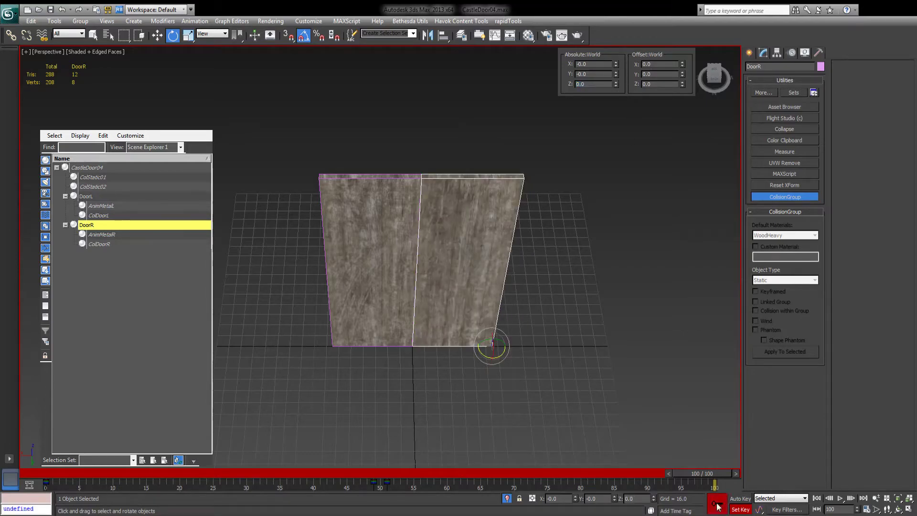
pyautogui.click(716, 504)
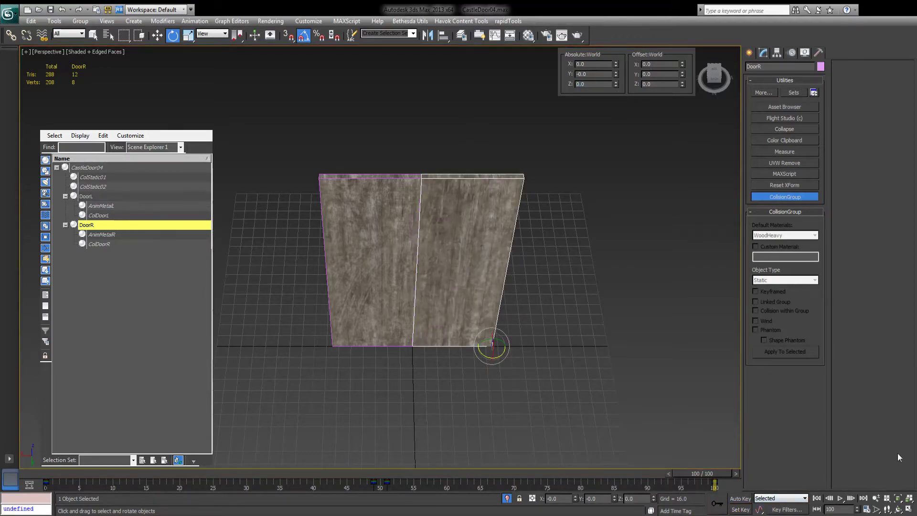
# - Play the door swing animation, then stop playback back at frame 0
pyautogui.click(838, 498)
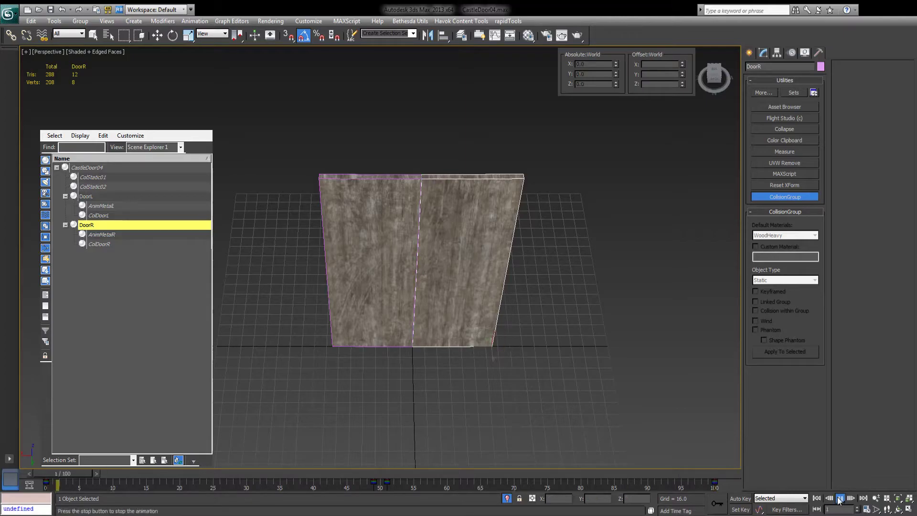
pyautogui.click(838, 498)
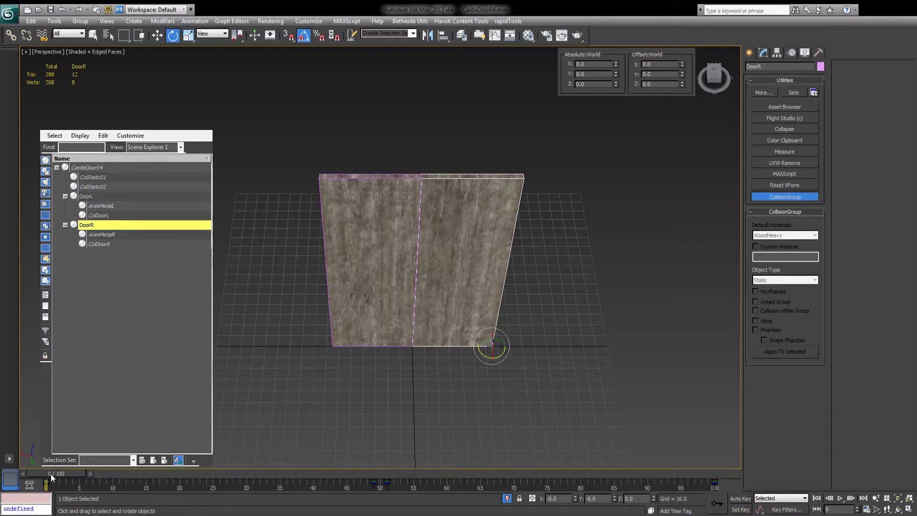
pyautogui.moveTo(68, 176)
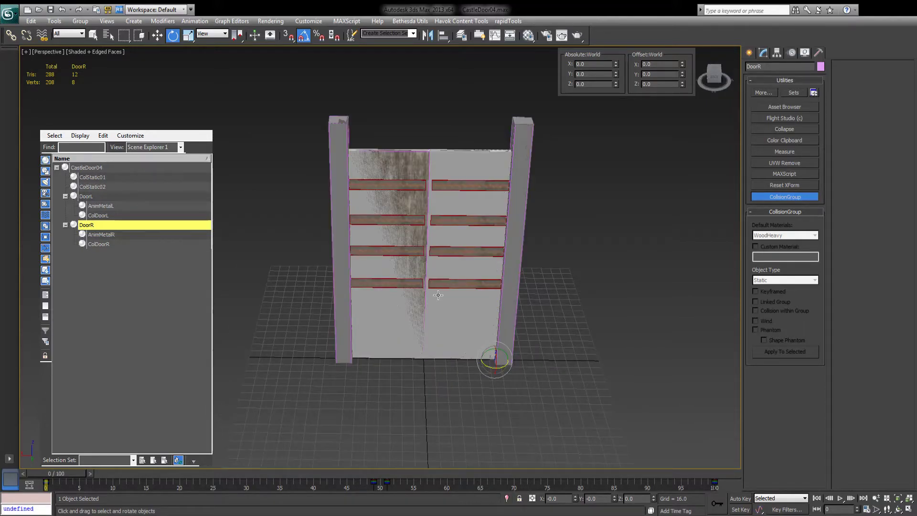
# - Select CastleDoor04 and launch the Gamebryo Animation utility from the MAXScript panel
pyautogui.click(86, 167)
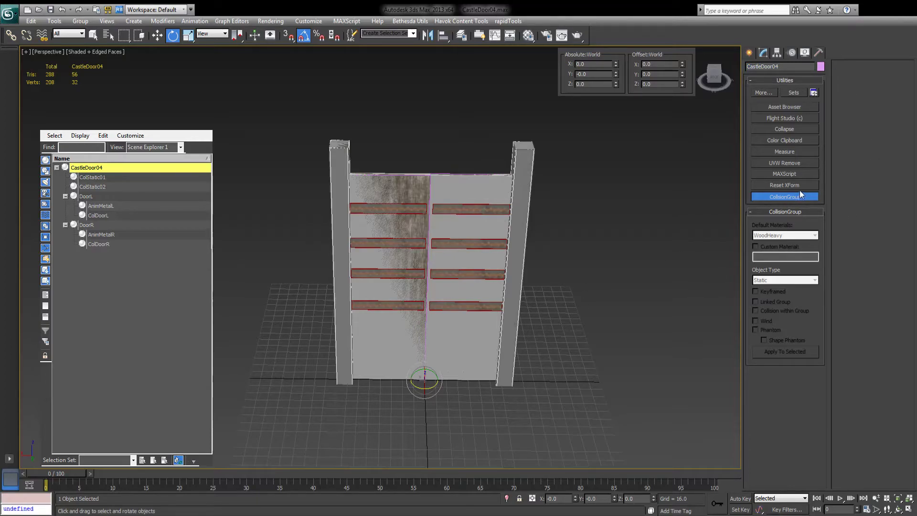
pyautogui.click(785, 174)
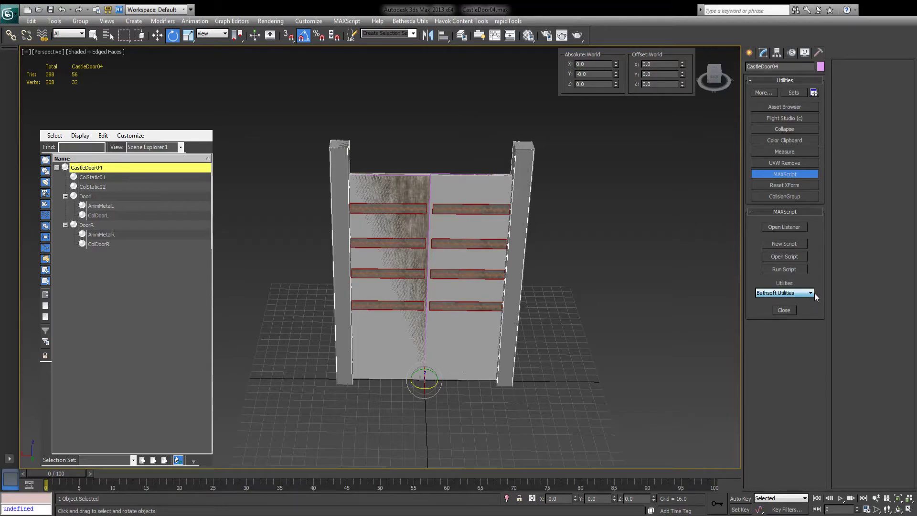
pyautogui.click(783, 310)
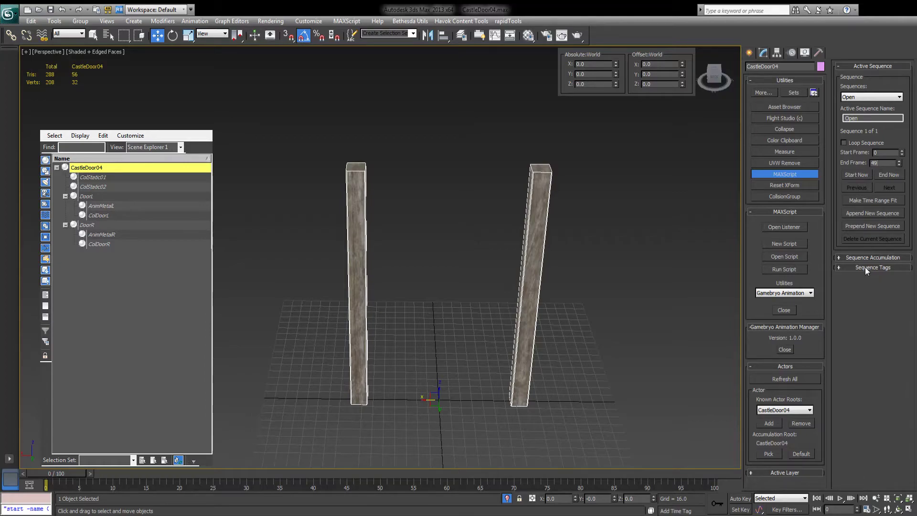
# - Append a non-looping sequence named Close, frames 51–100, with the Close morph tag
pyautogui.click(872, 268)
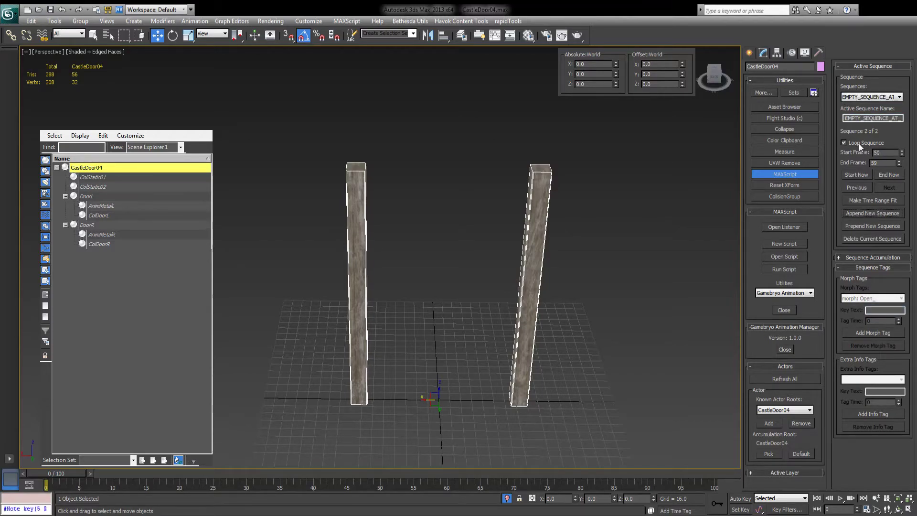
pyautogui.click(844, 143)
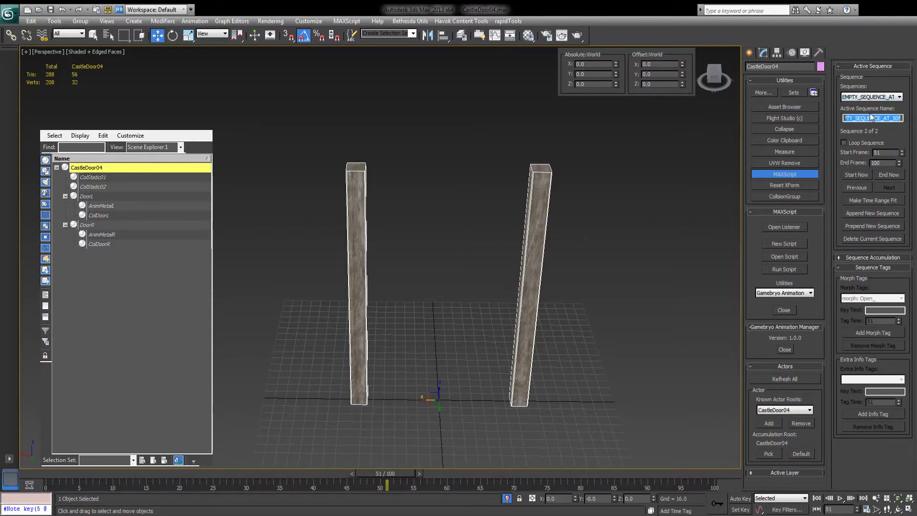
pyautogui.click(870, 96)
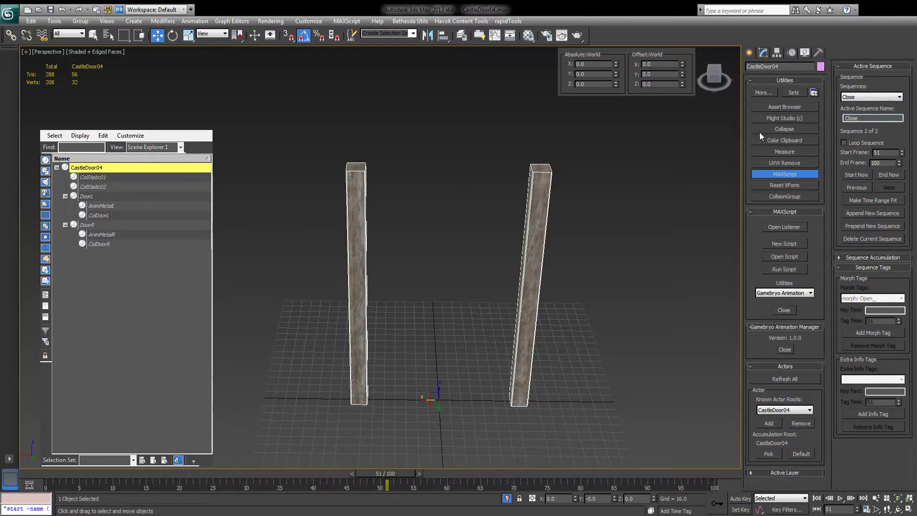
pyautogui.click(871, 298)
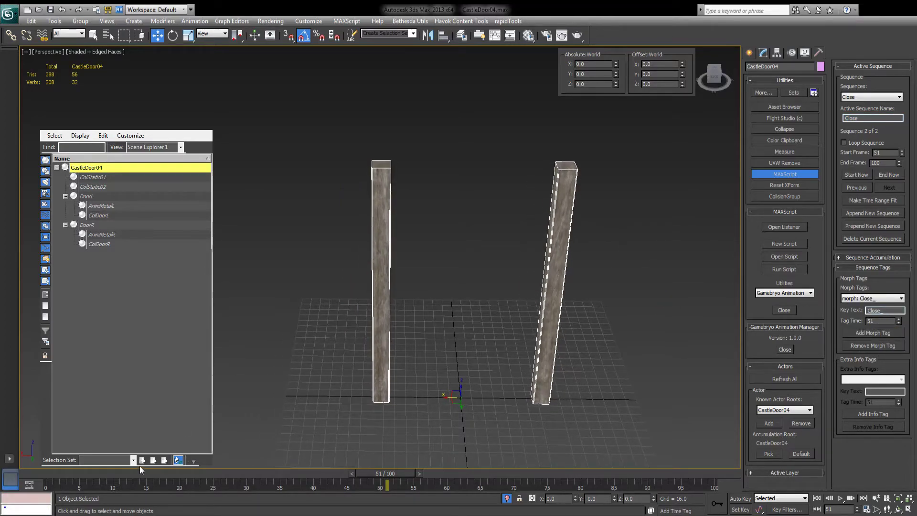
pyautogui.click(762, 52)
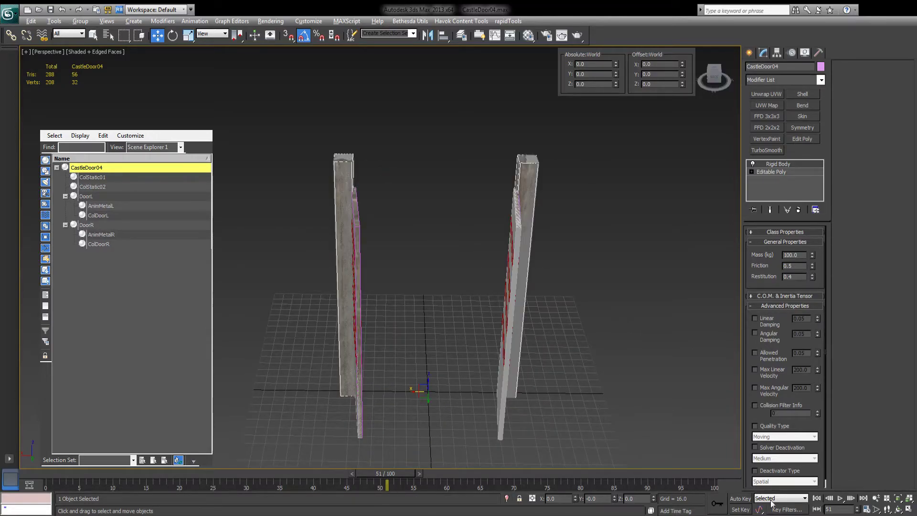
pyautogui.click(829, 498)
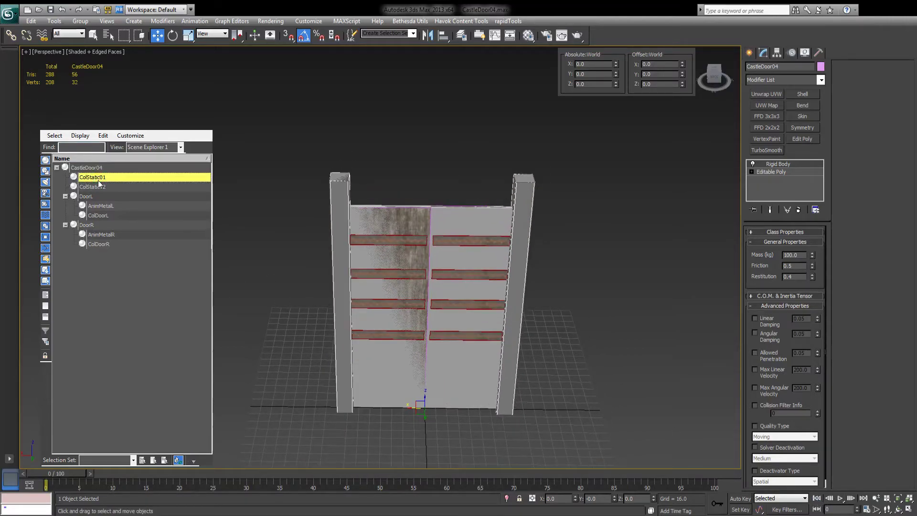
pyautogui.click(86, 167)
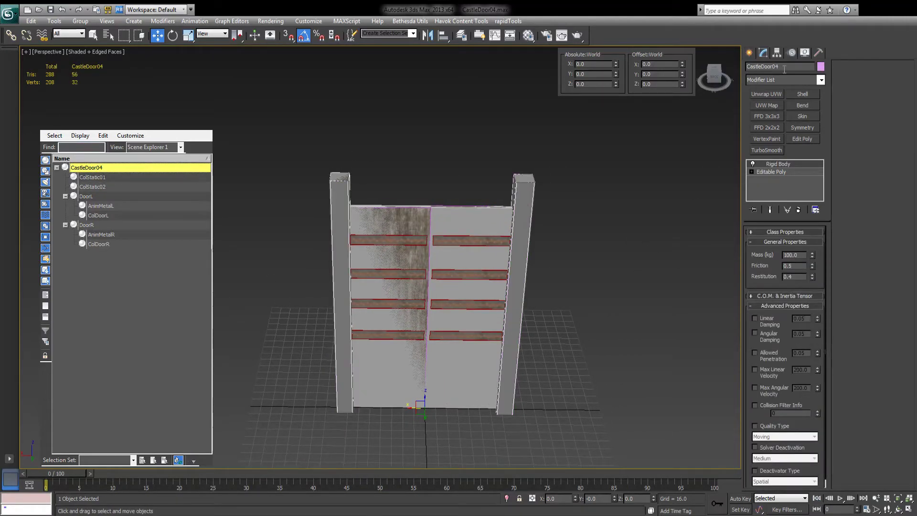
pyautogui.moveTo(445, 275)
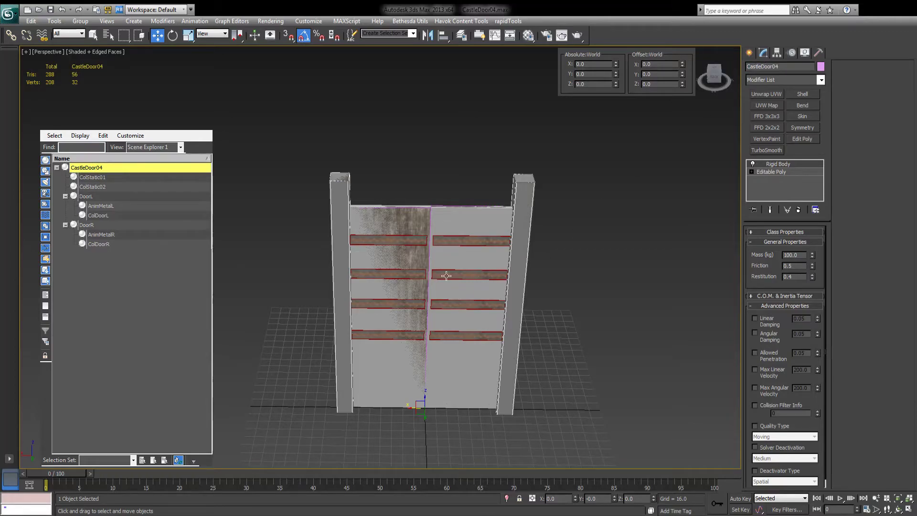
pyautogui.moveTo(430, 269)
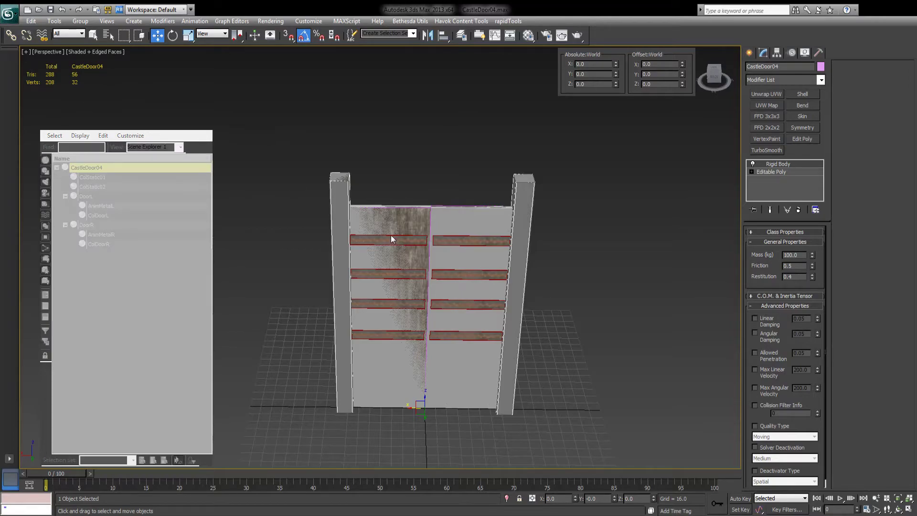
pyautogui.moveTo(518, 305)
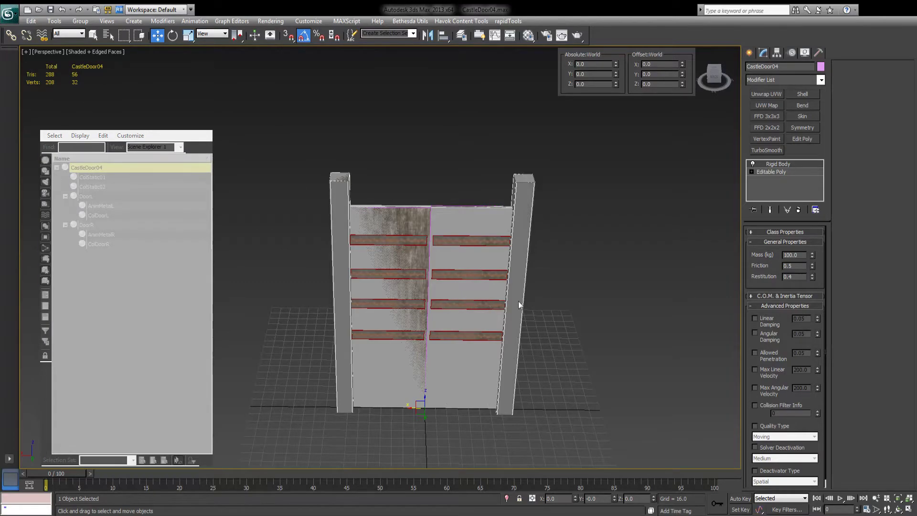
pyautogui.moveTo(508, 219)
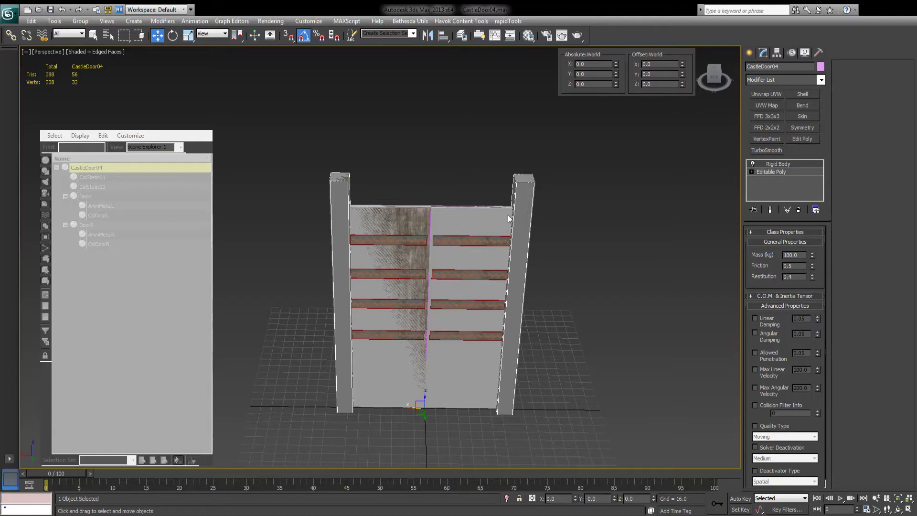
pyautogui.moveTo(499, 215)
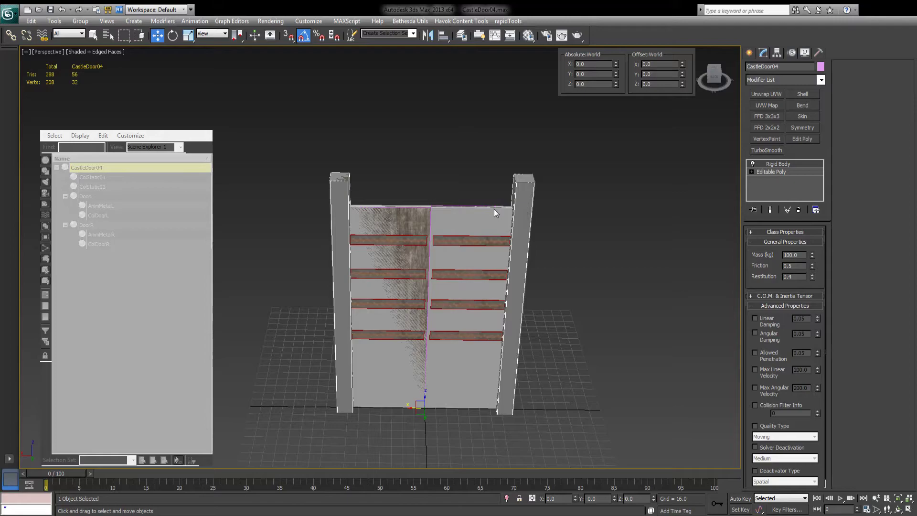
pyautogui.moveTo(464, 209)
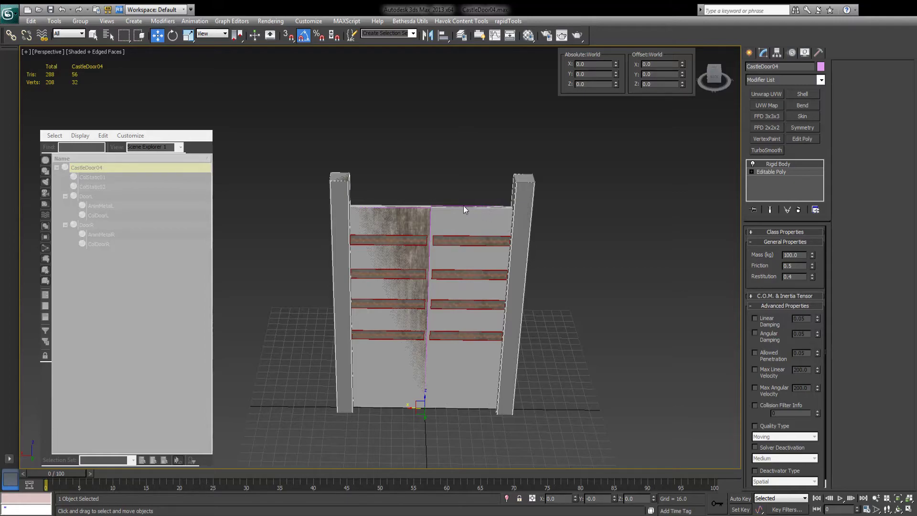
pyautogui.moveTo(477, 212)
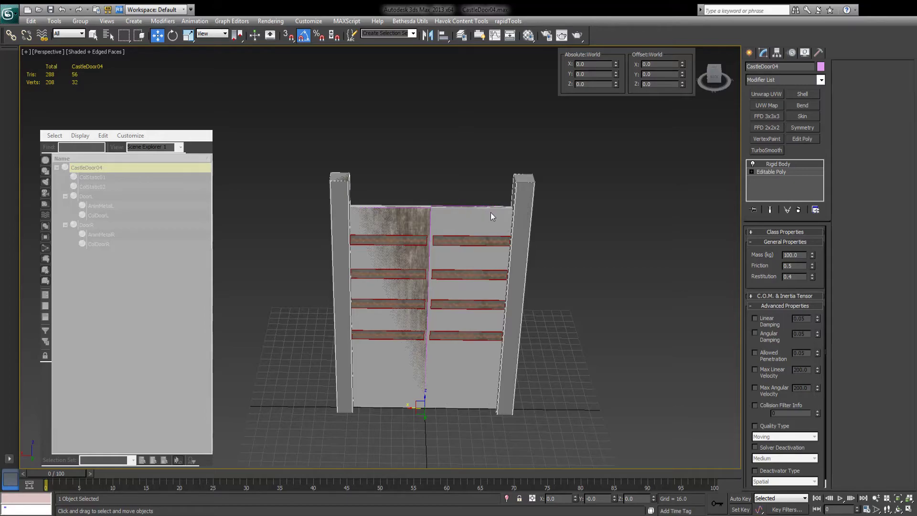
pyautogui.moveTo(554, 279)
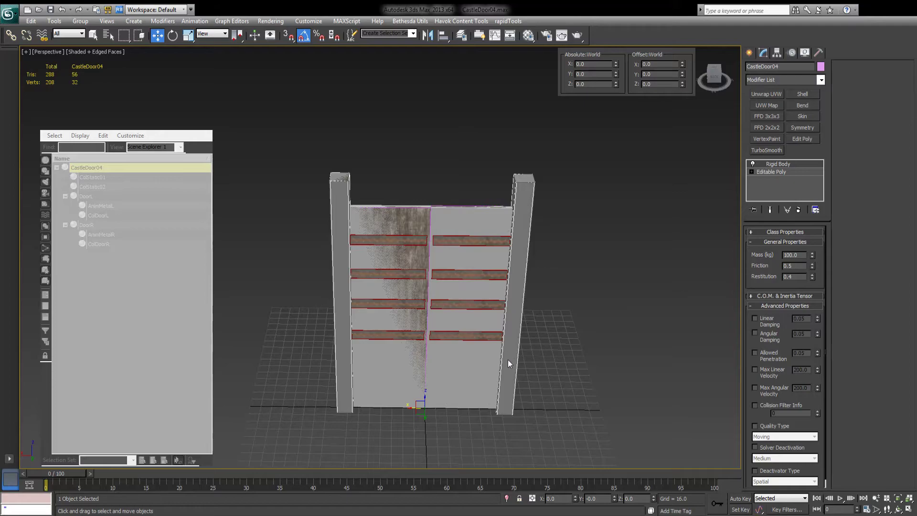
pyautogui.moveTo(506, 386)
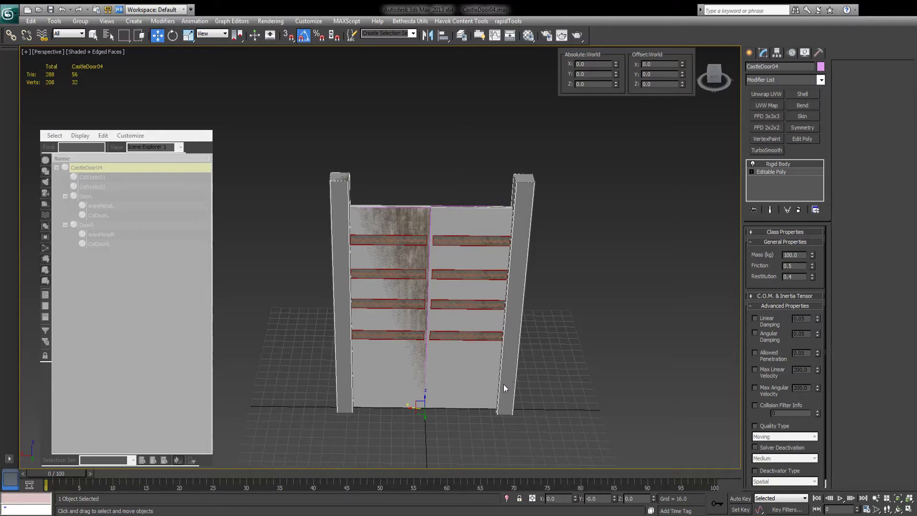
pyautogui.moveTo(525, 201)
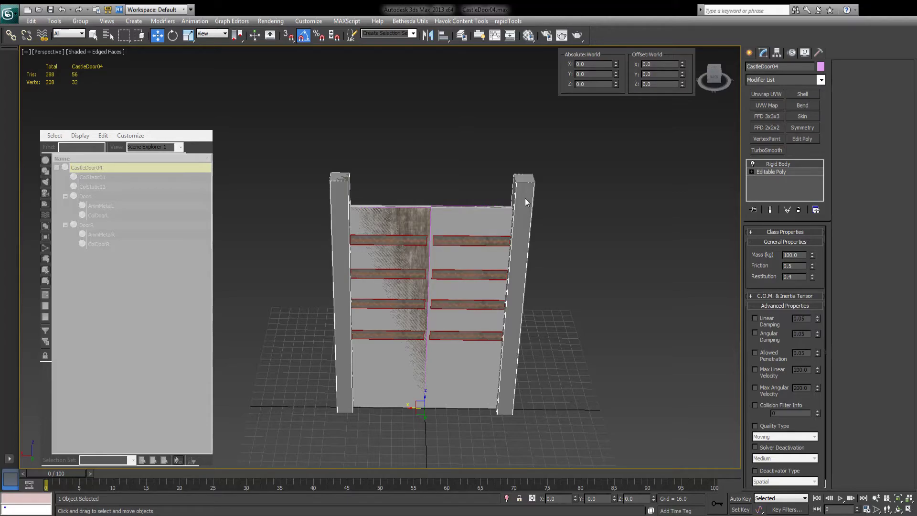
pyautogui.moveTo(672, 282)
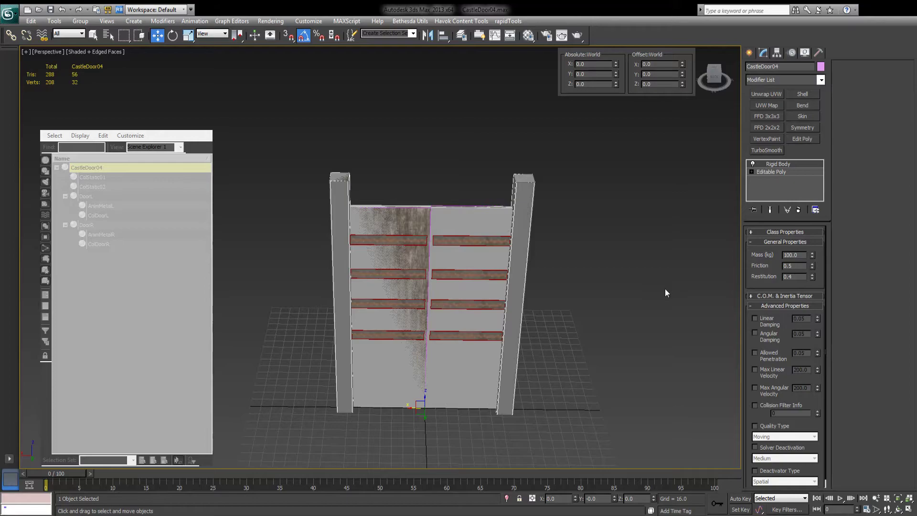
pyautogui.moveTo(550, 216)
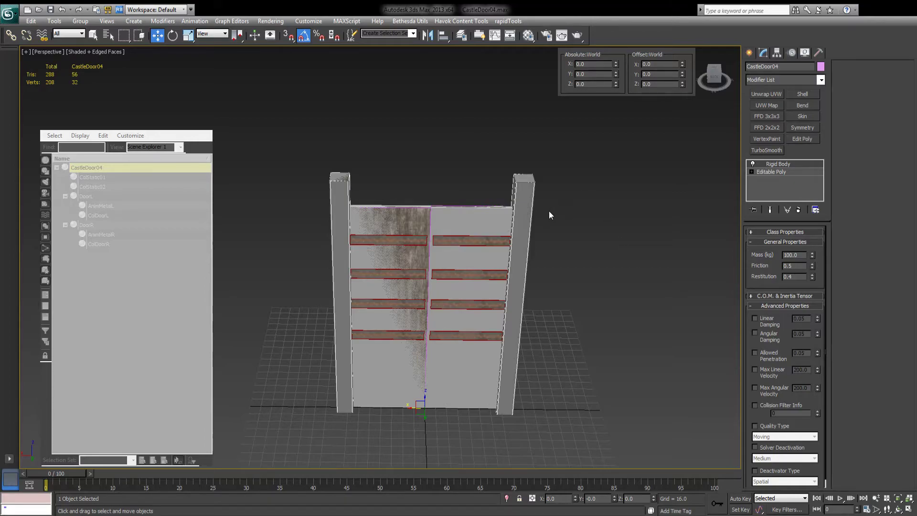
pyautogui.moveTo(562, 234)
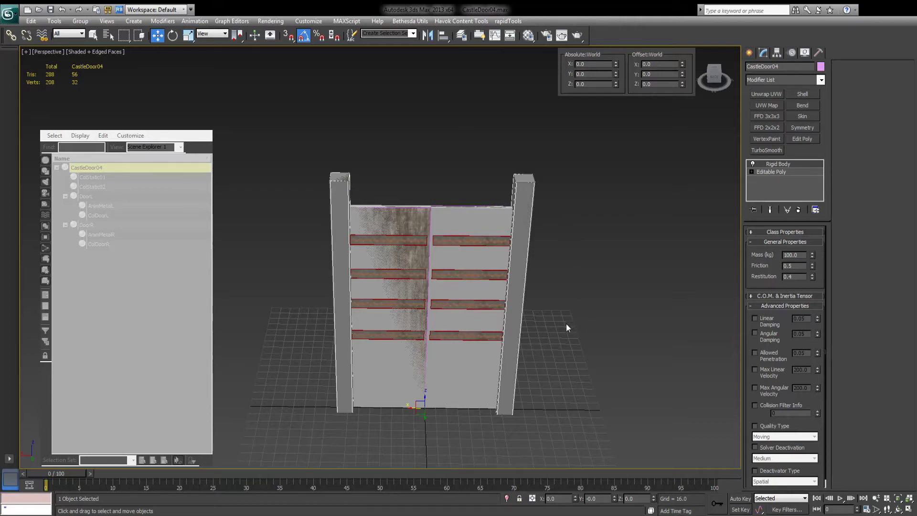
pyautogui.moveTo(544, 331)
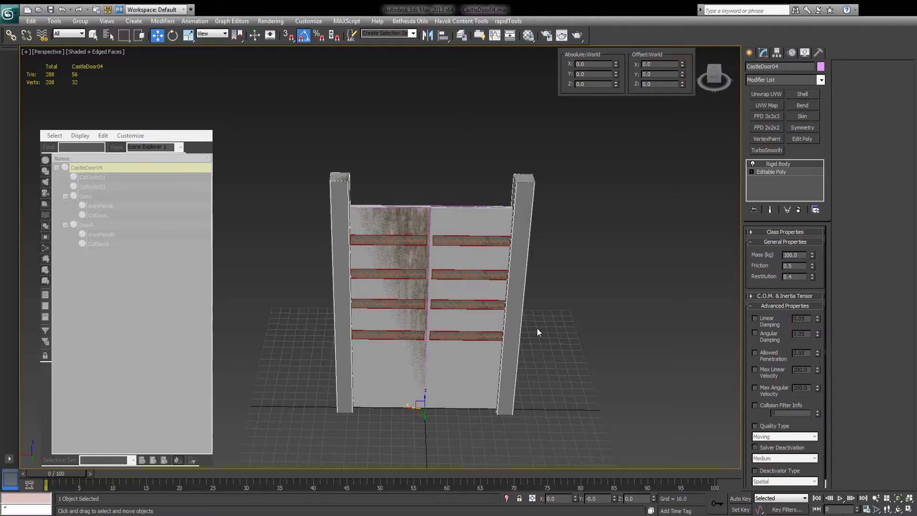
pyautogui.moveTo(509, 375)
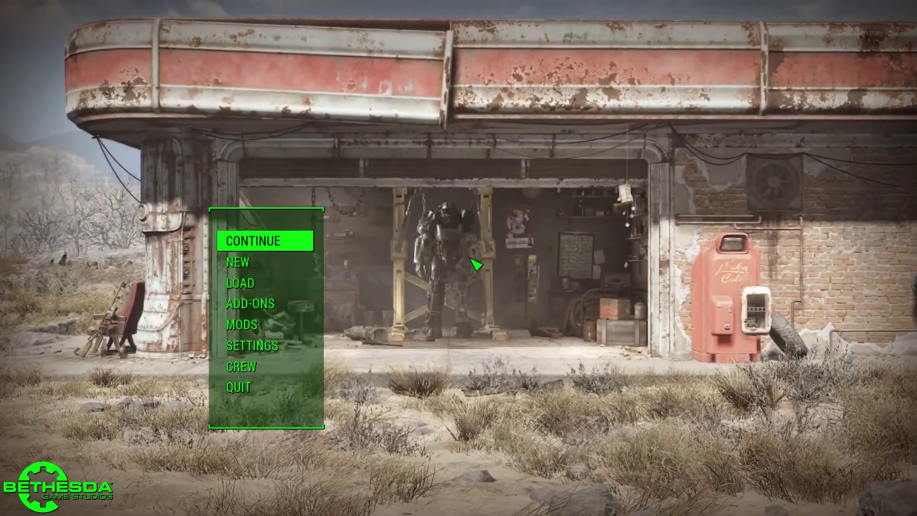
# - Continue the latest save, enter Workshop mode, and browse to Castle in the Sky Stone Set III
pyautogui.click(240, 282)
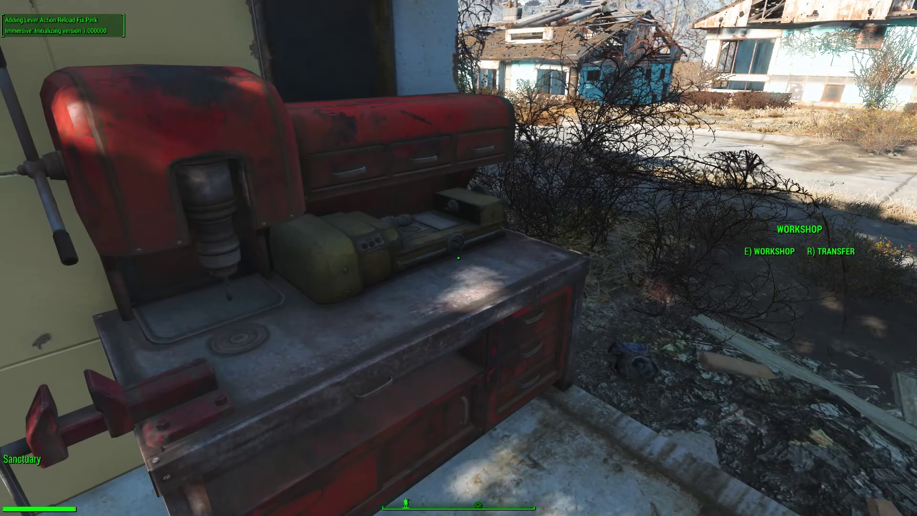
pyautogui.press('e')
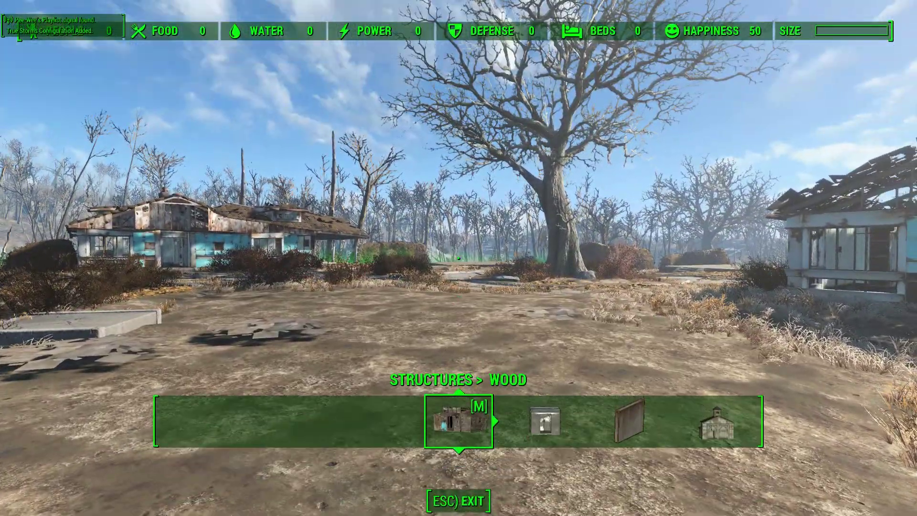
pyautogui.click(459, 419)
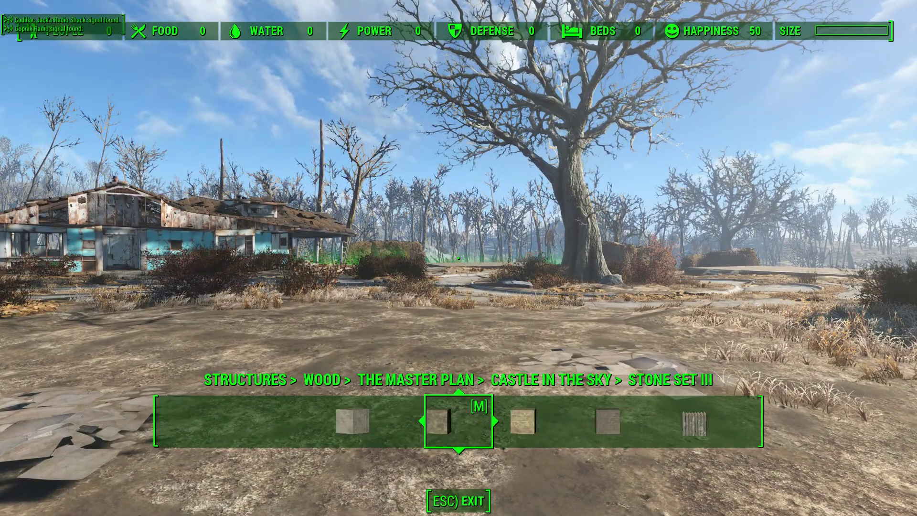
# - Place the Castle Door in Sanctuary and open and close its leaves in-game
pyautogui.hscroll(3)
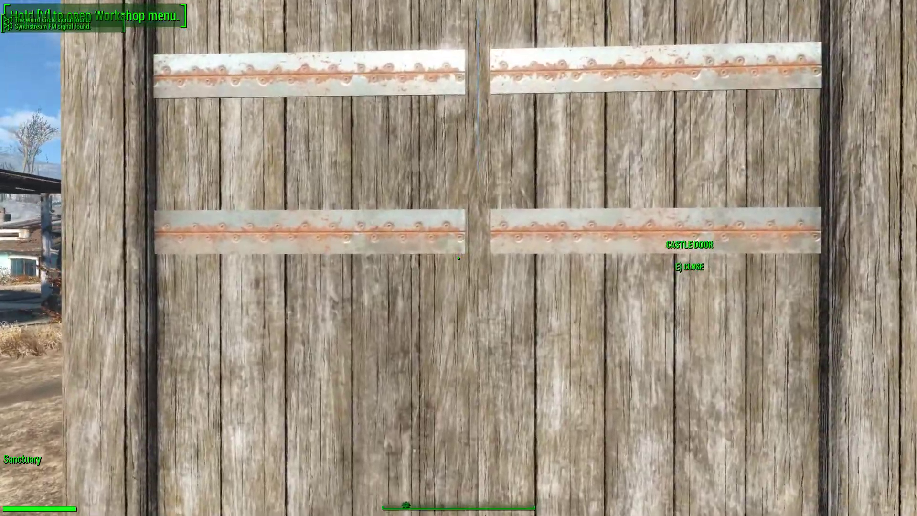
pyautogui.press('e')
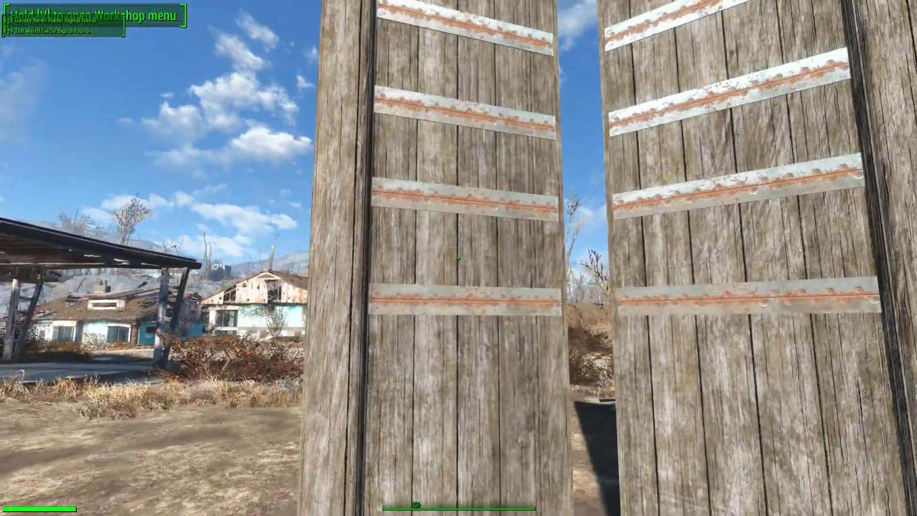
pyautogui.moveTo(458, 258)
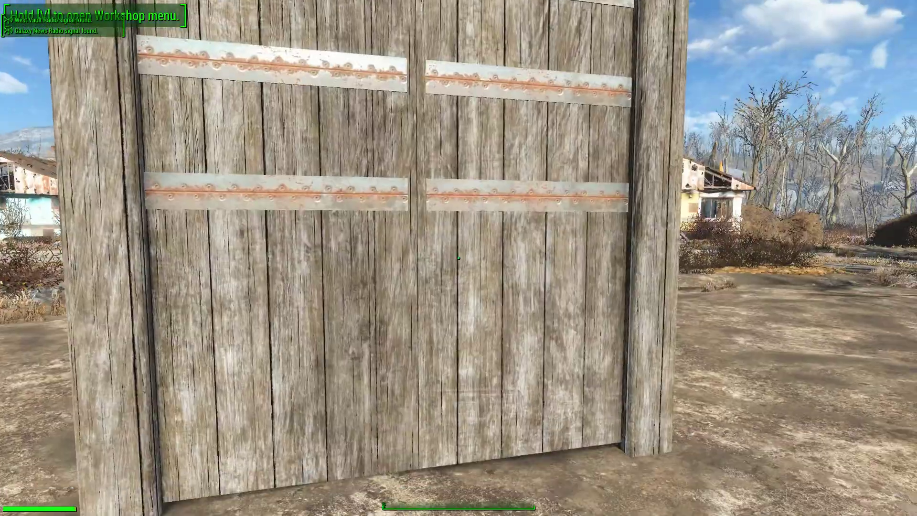
pyautogui.moveTo(459, 258)
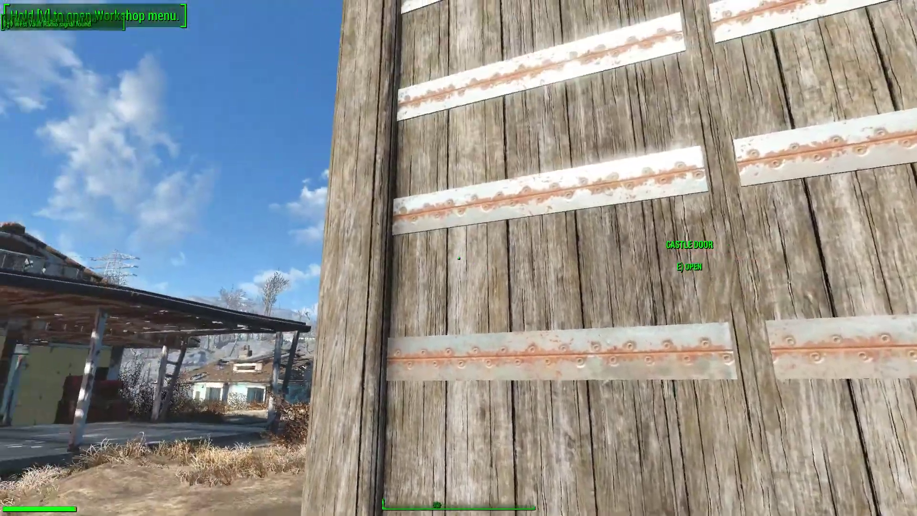
pyautogui.moveTo(458, 257)
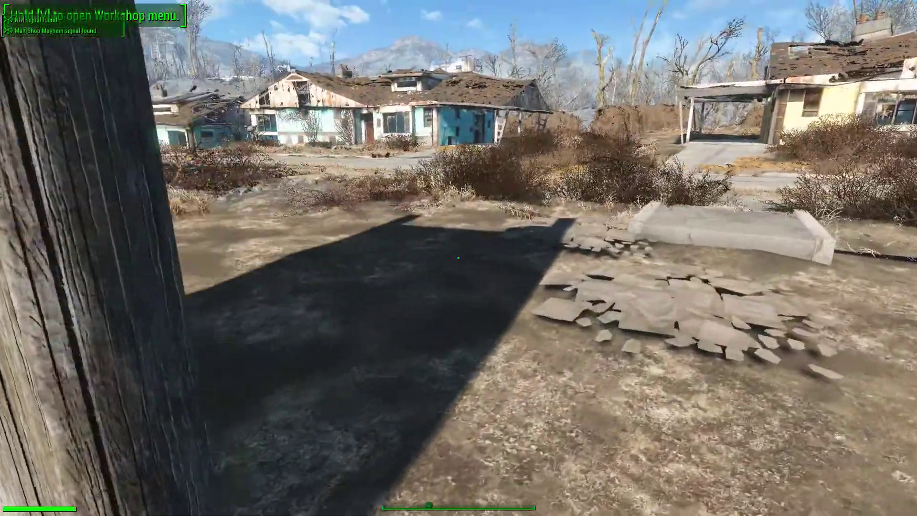
pyautogui.moveTo(459, 258)
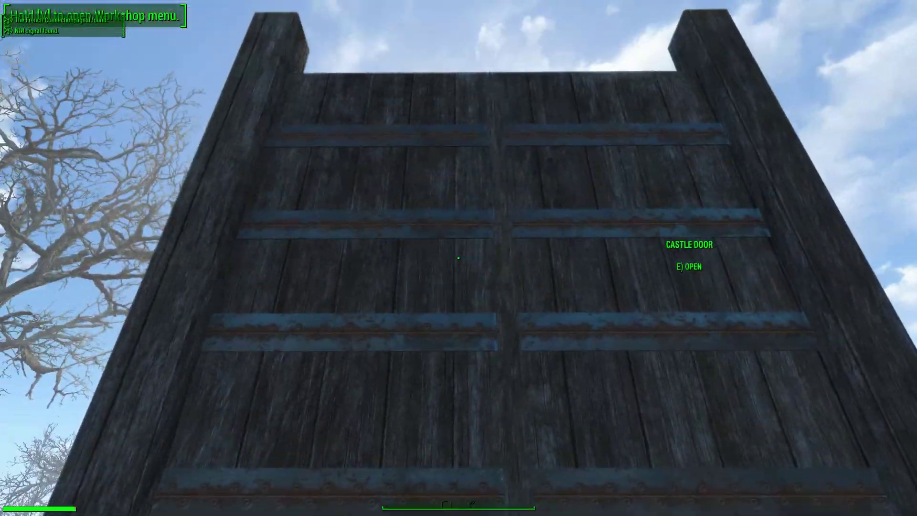
pyautogui.press('e')
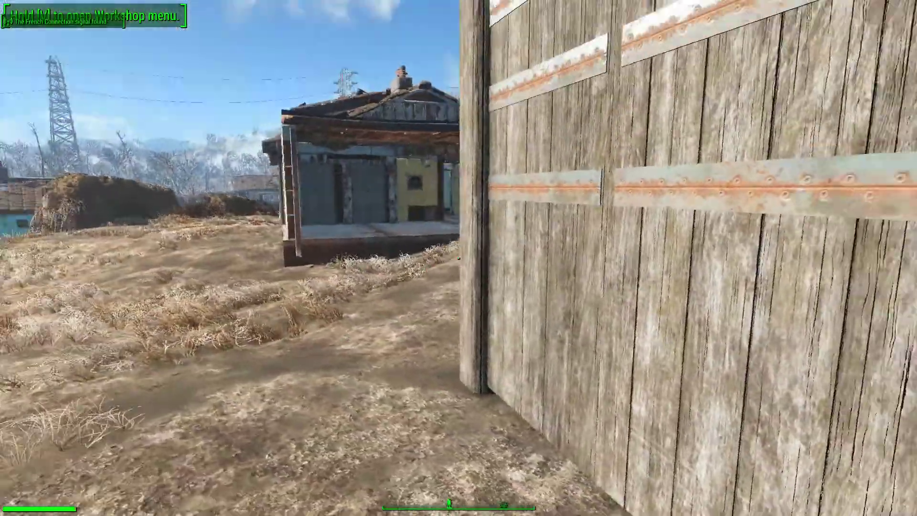
pyautogui.moveTo(458, 258)
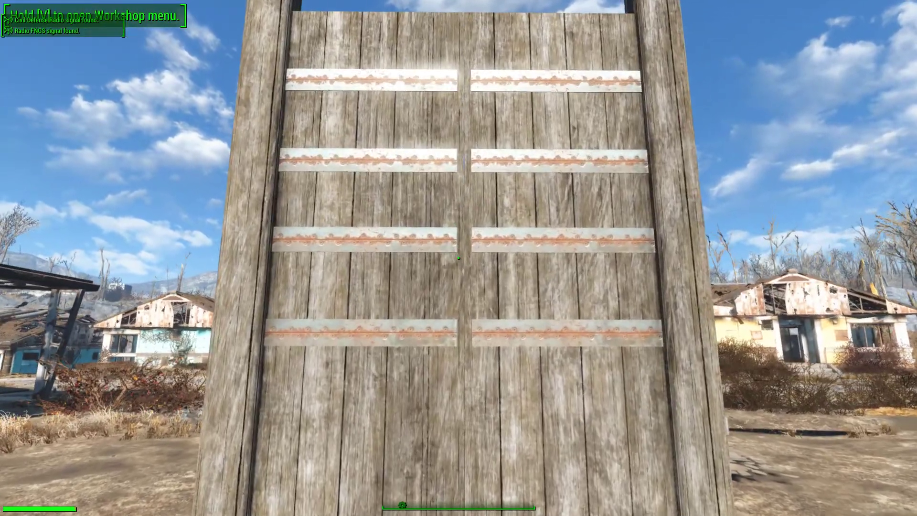
pyautogui.moveTo(458, 257)
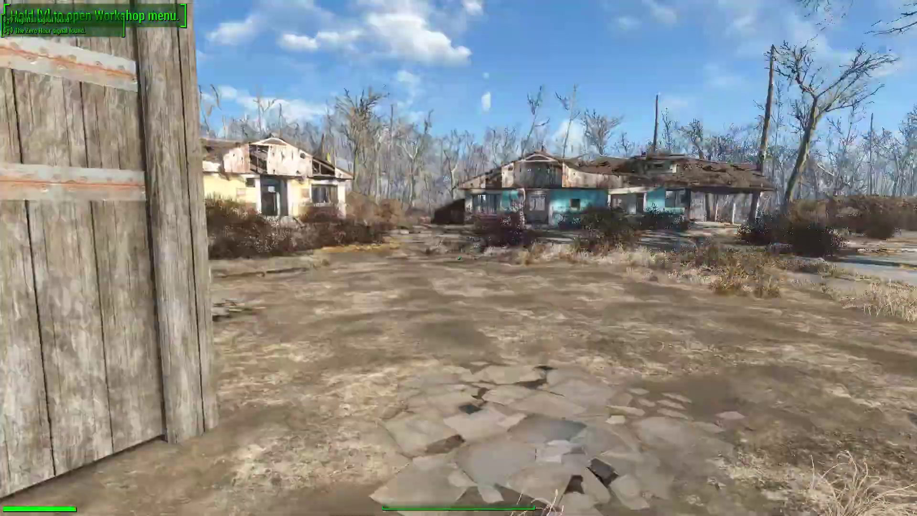
pyautogui.moveTo(458, 258)
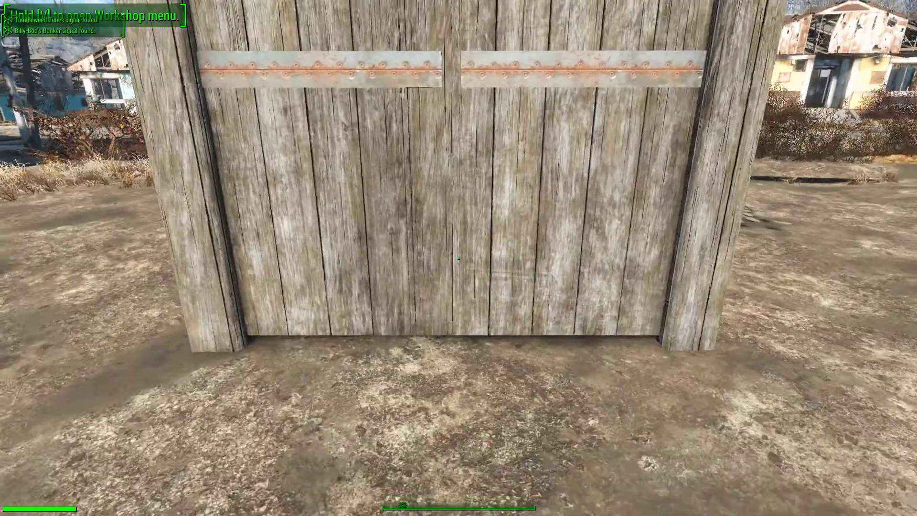
pyautogui.moveTo(458, 258)
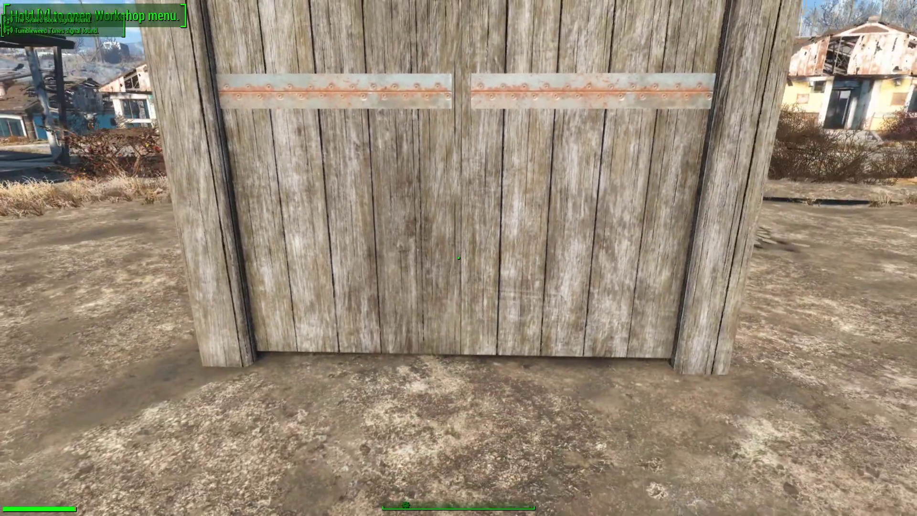